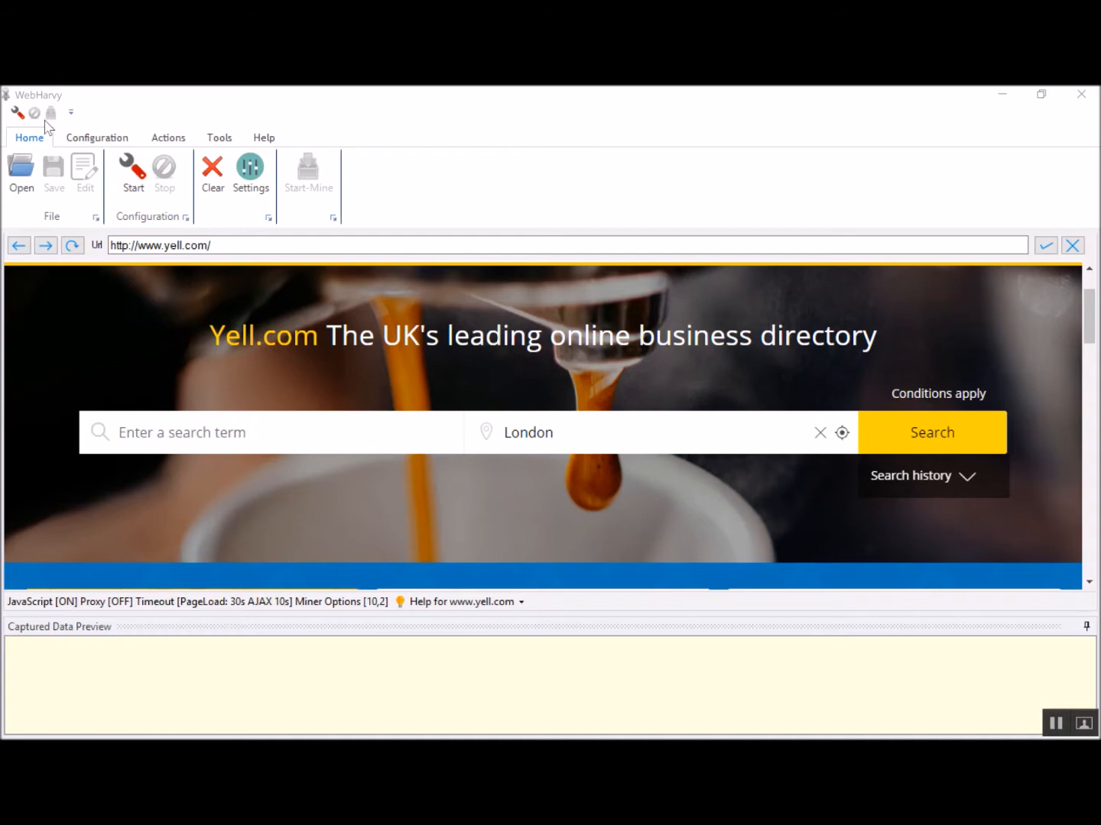
pyautogui.moveTo(181, 386)
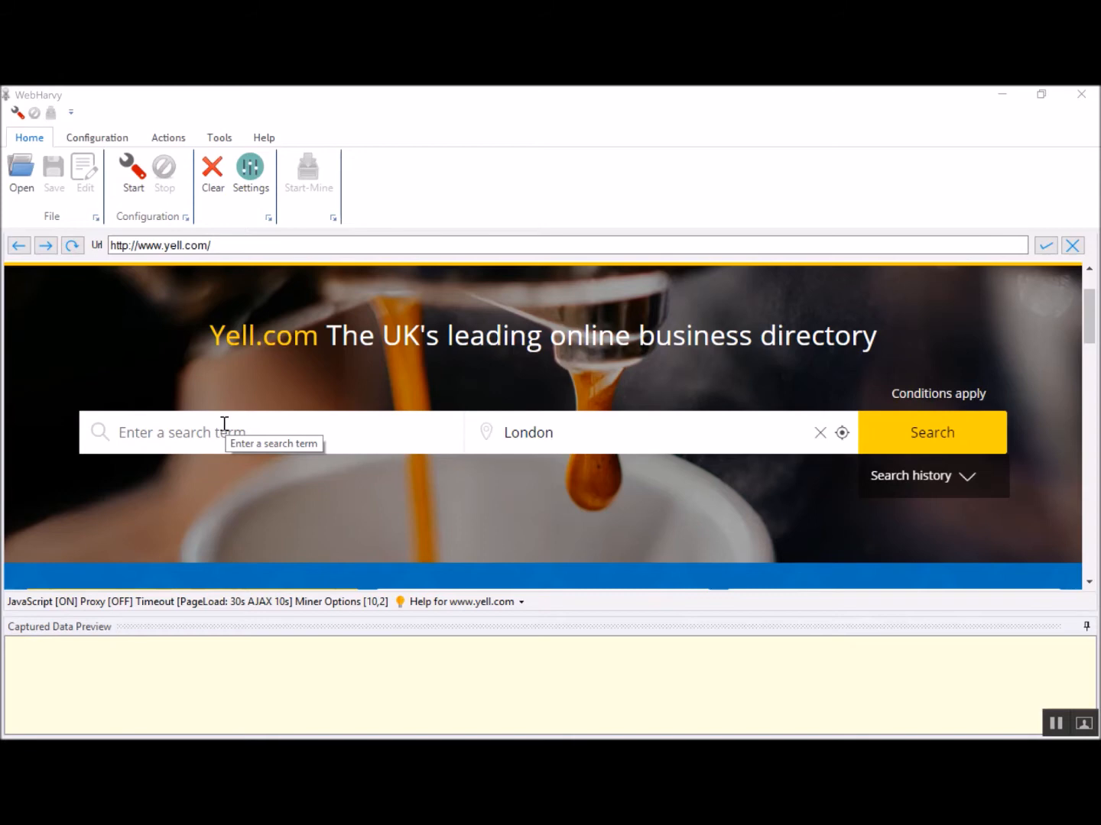
pyautogui.moveTo(316, 409)
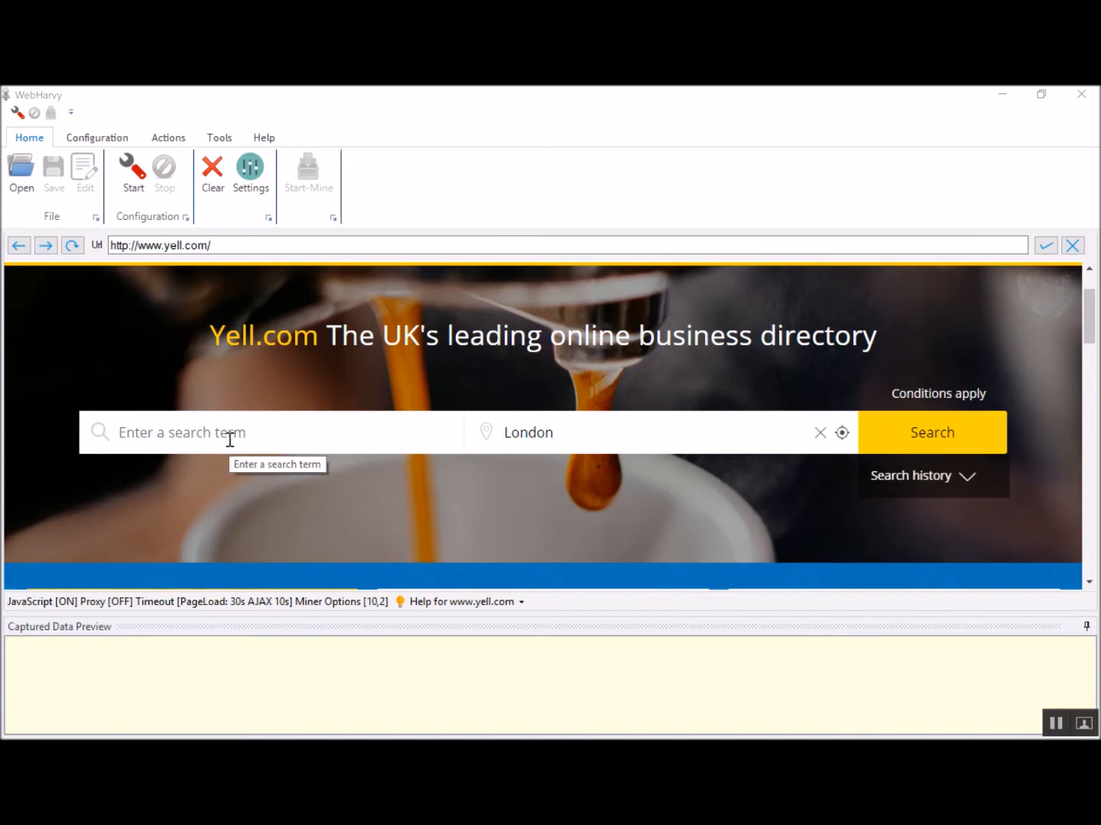
pyautogui.moveTo(161, 501)
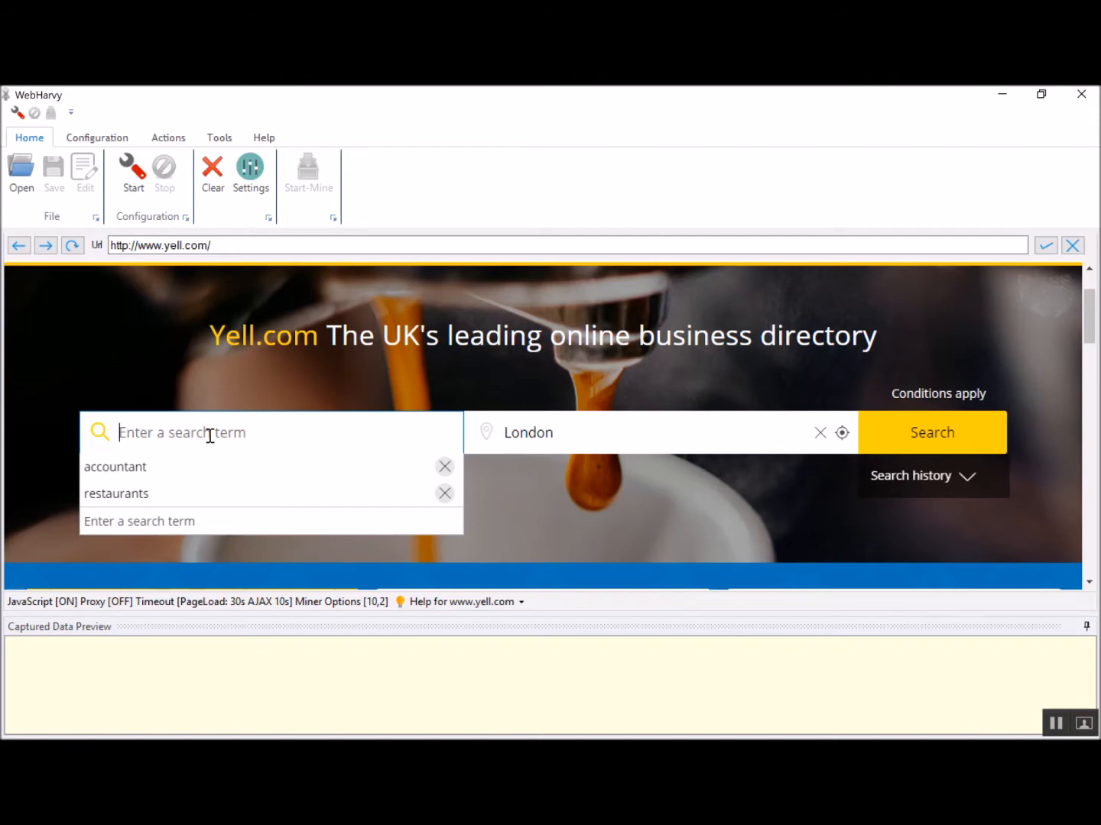
# Open 'Input a list of keywords' from Actions, trying then cancelling load-from-file.
pyautogui.click(167, 138)
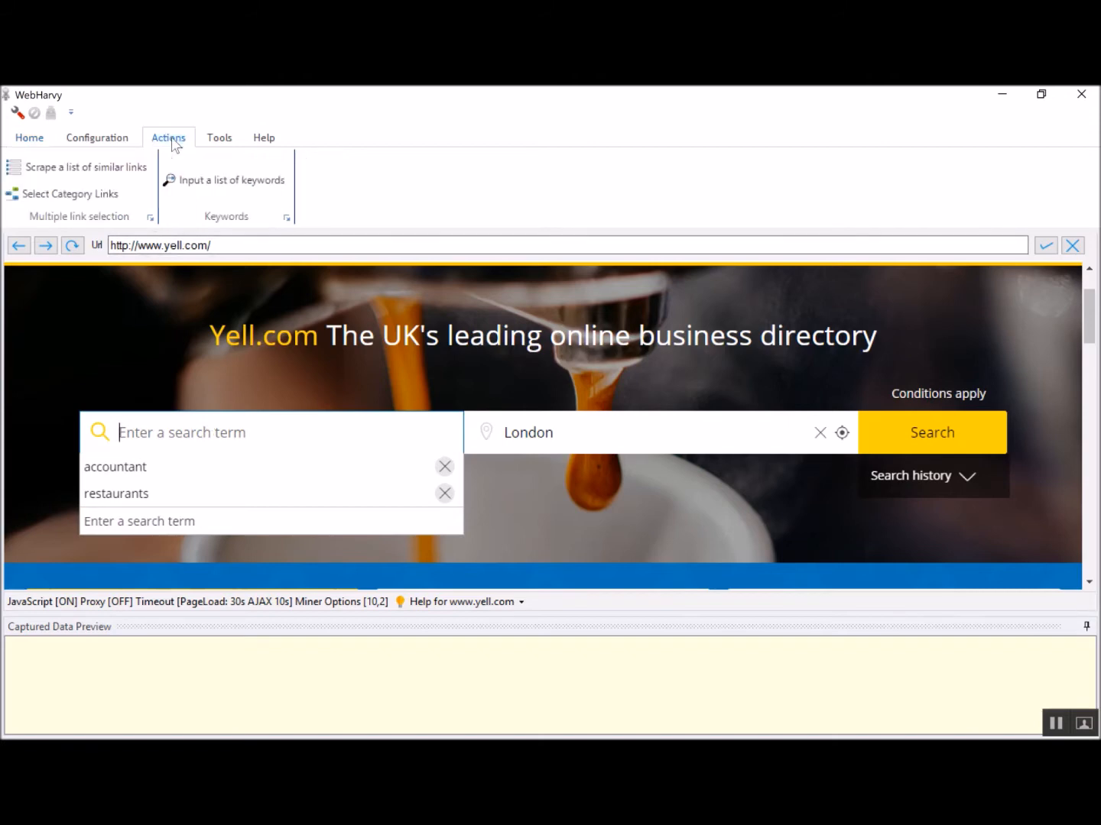
pyautogui.moveTo(244, 223)
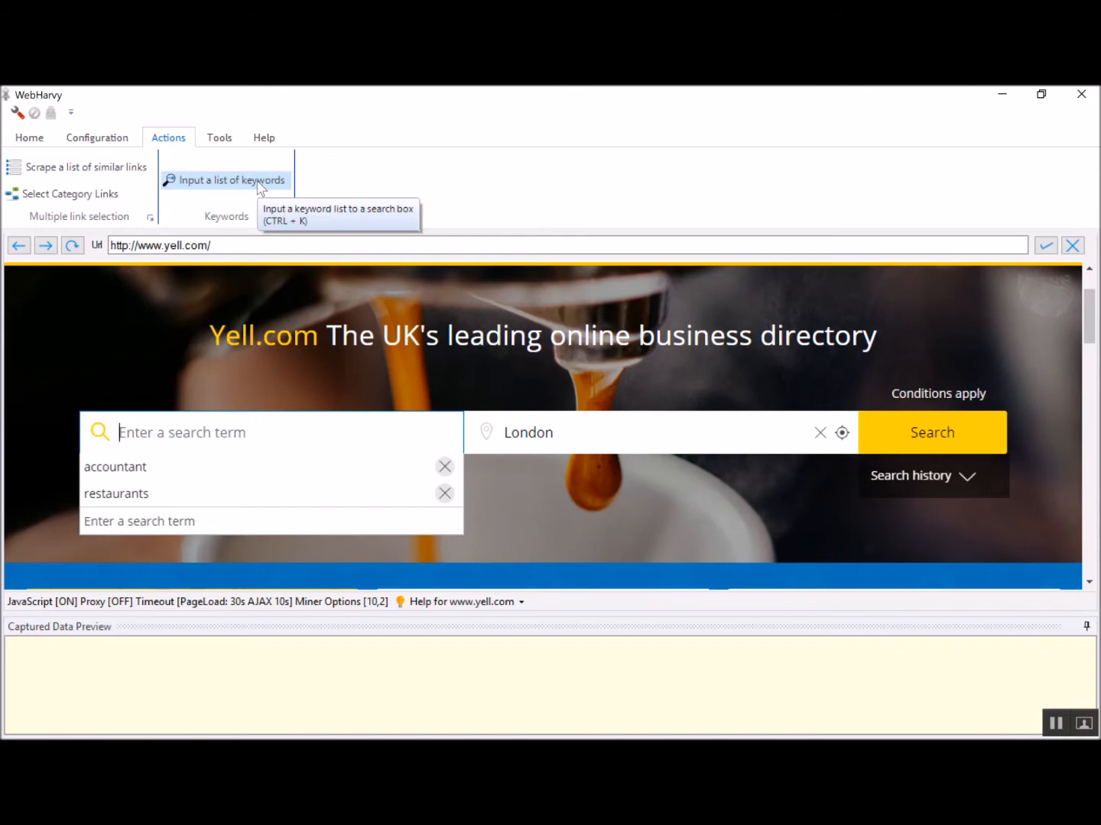
pyautogui.click(231, 179)
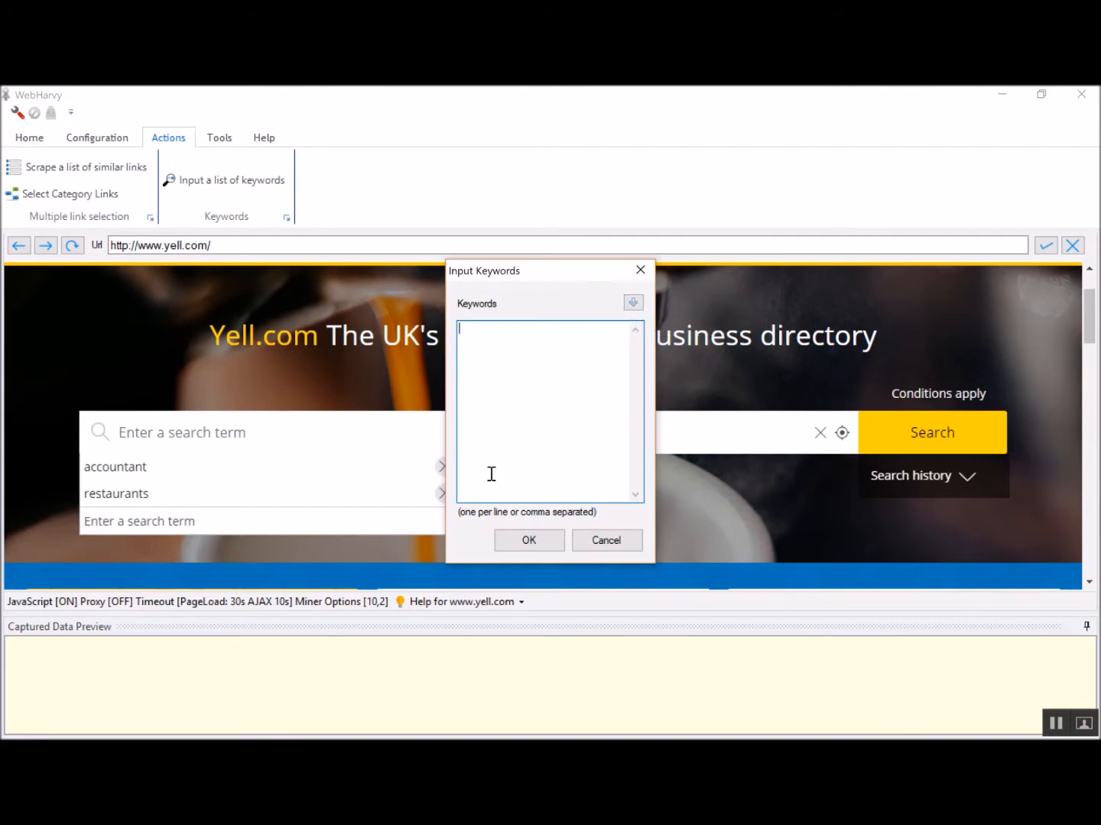
pyautogui.moveTo(597, 420)
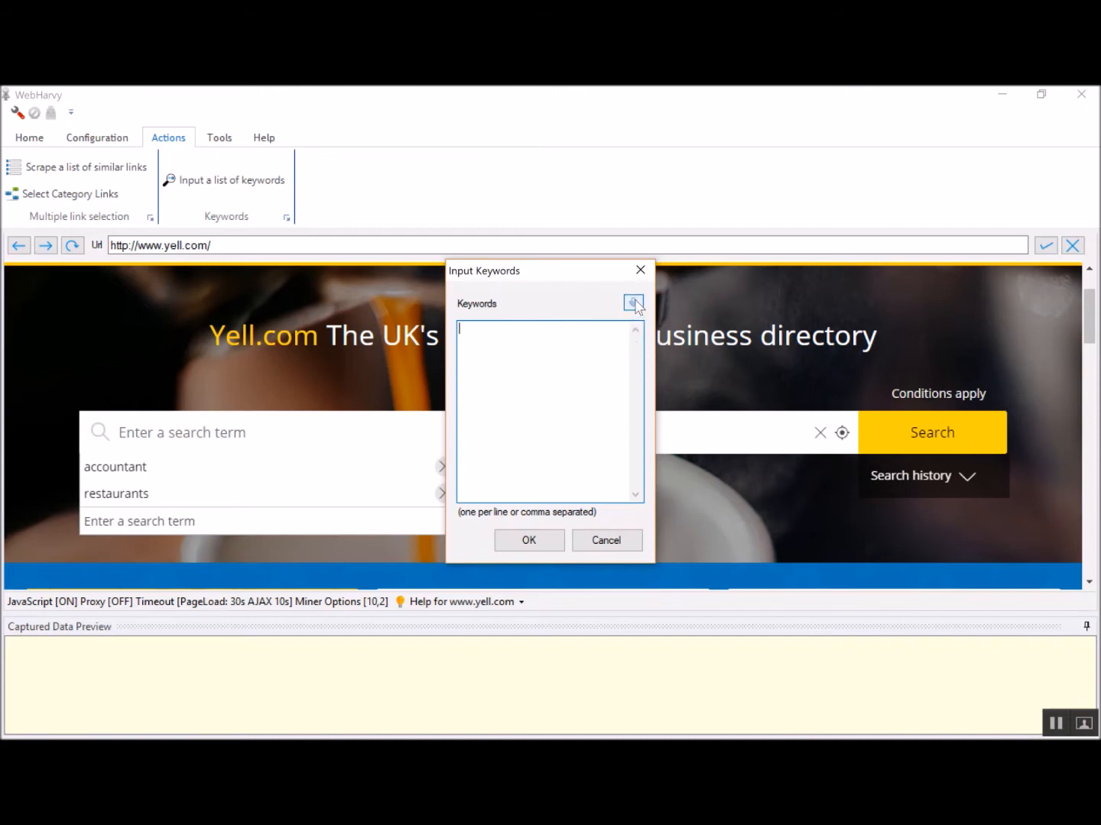
pyautogui.click(632, 303)
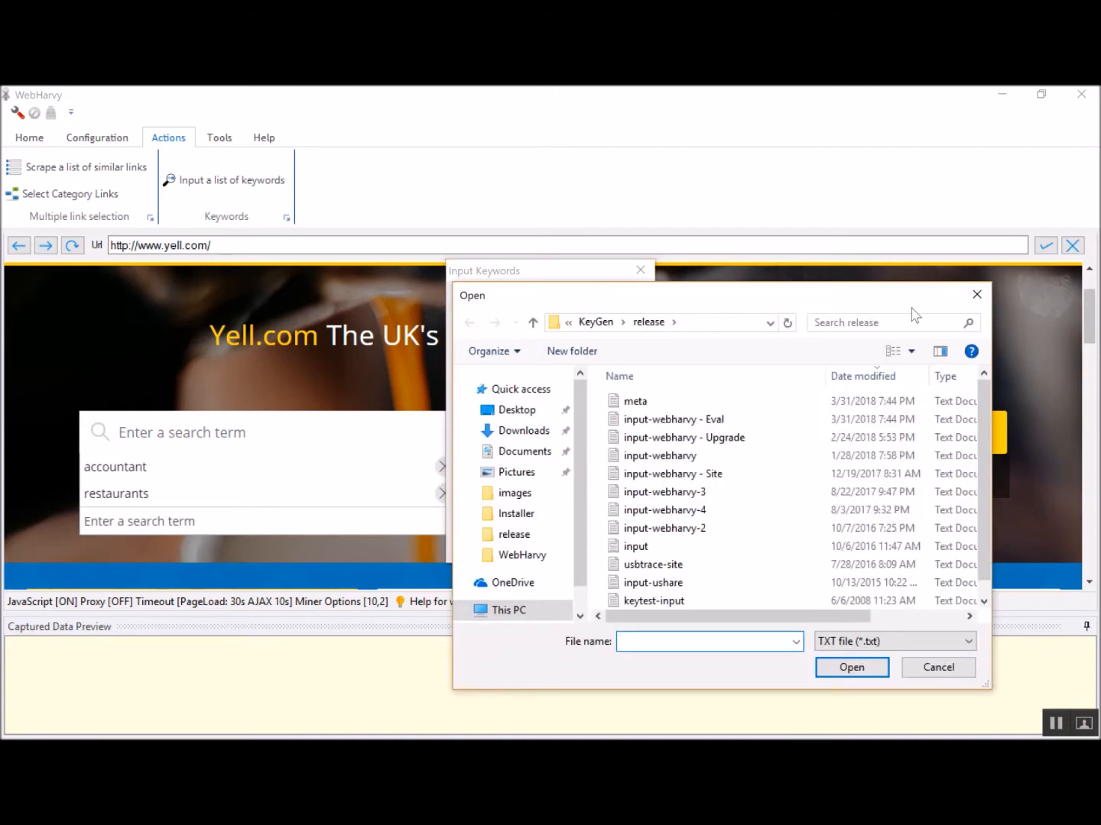
pyautogui.click(938, 668)
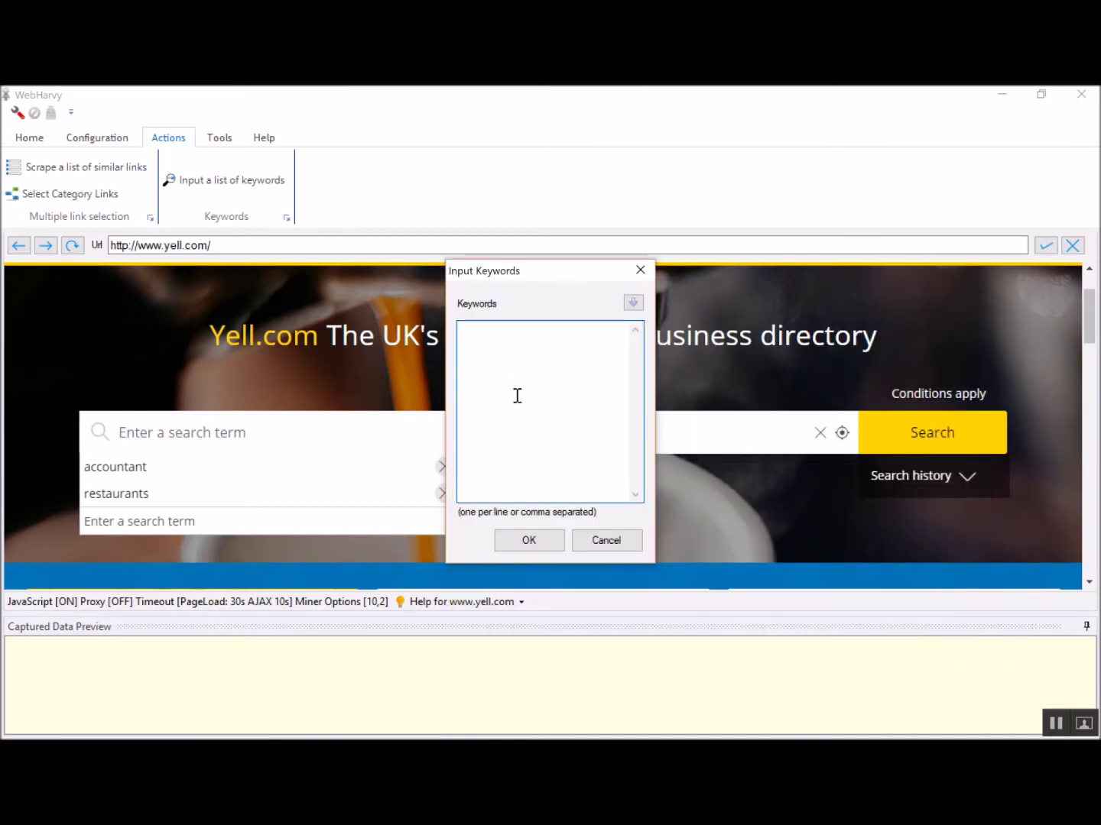
# Enter plumbers, doctors and lawyers as search-term keywords and confirm.
pyautogui.write('p')
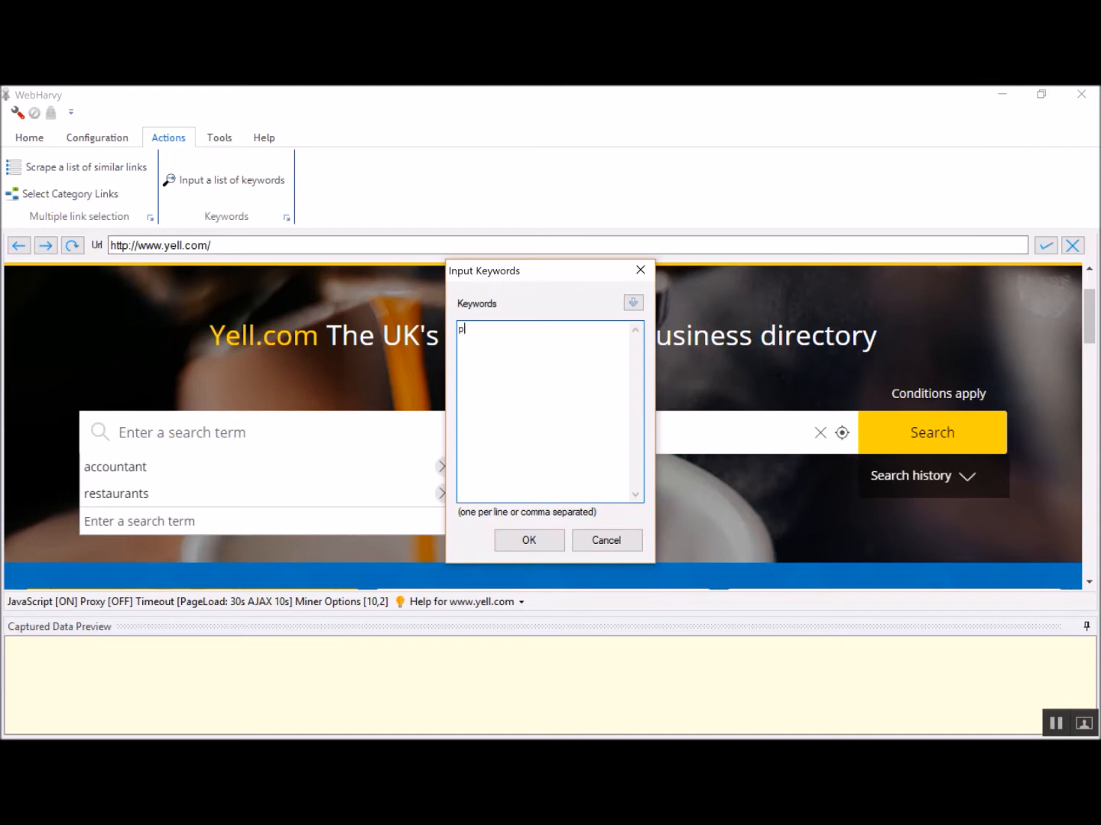
pyautogui.write('lumbers')
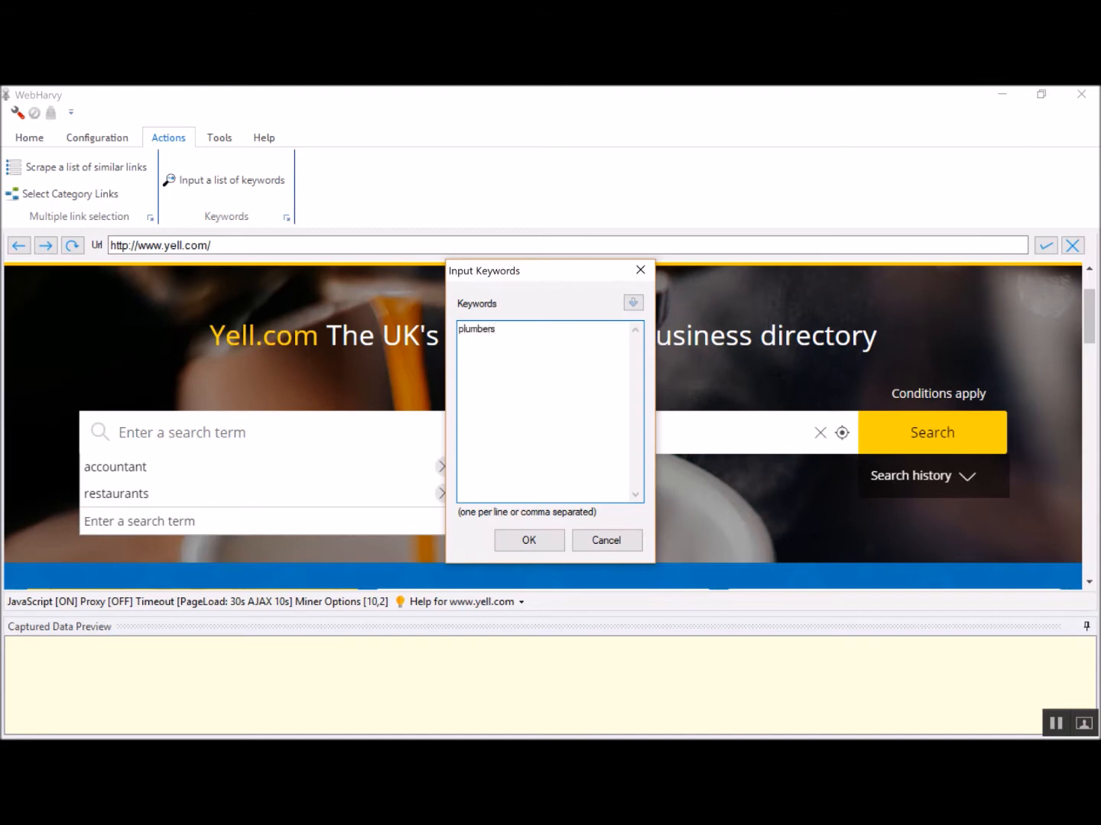
pyautogui.write('doctors')
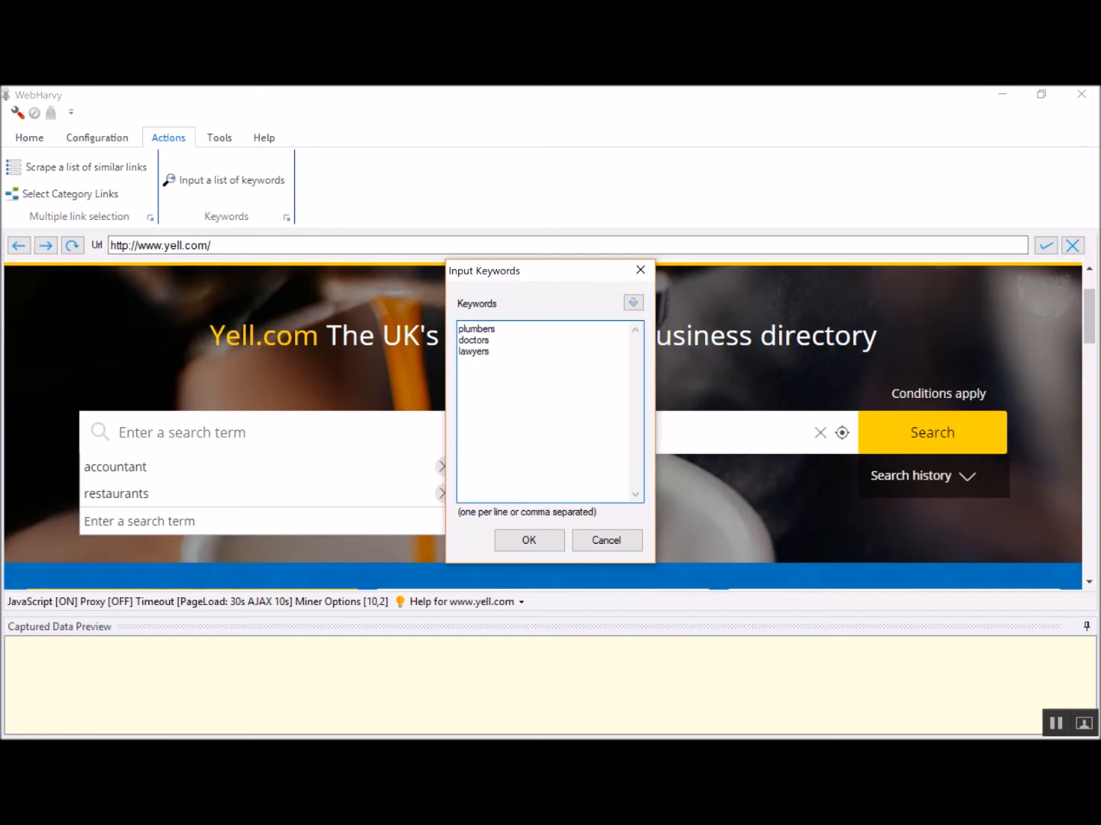
pyautogui.click(528, 540)
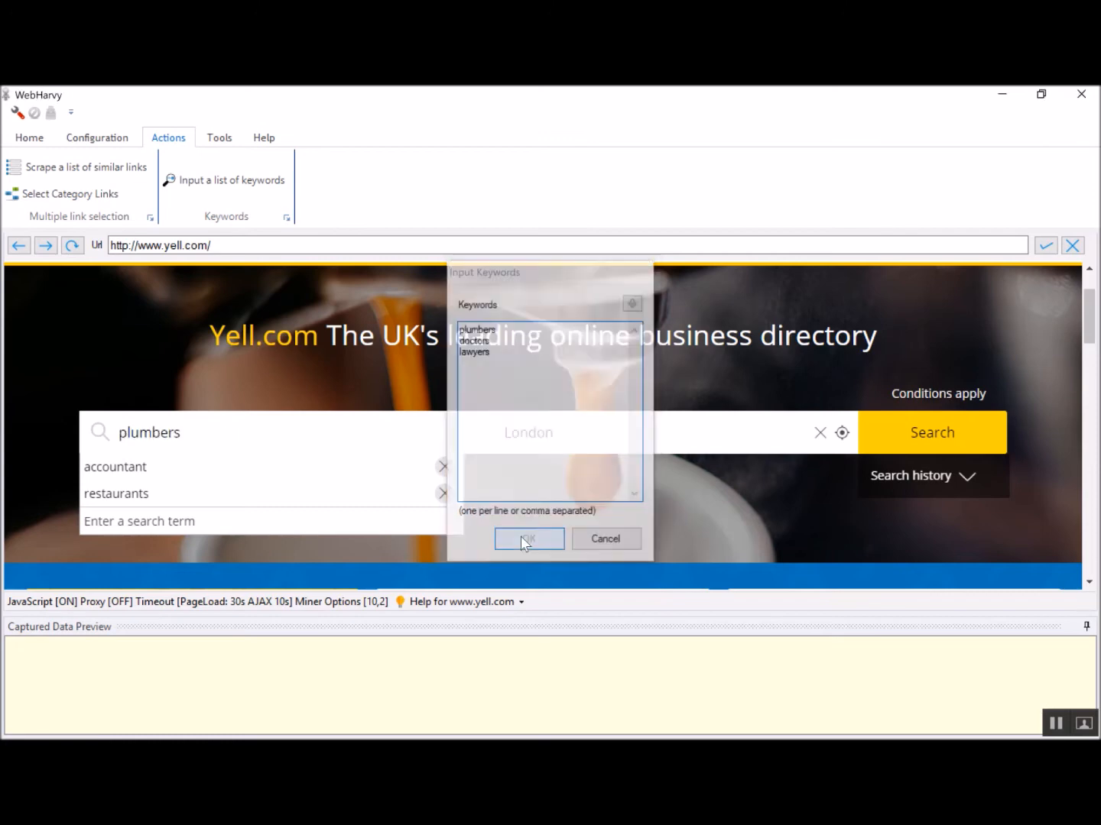
pyautogui.click(528, 539)
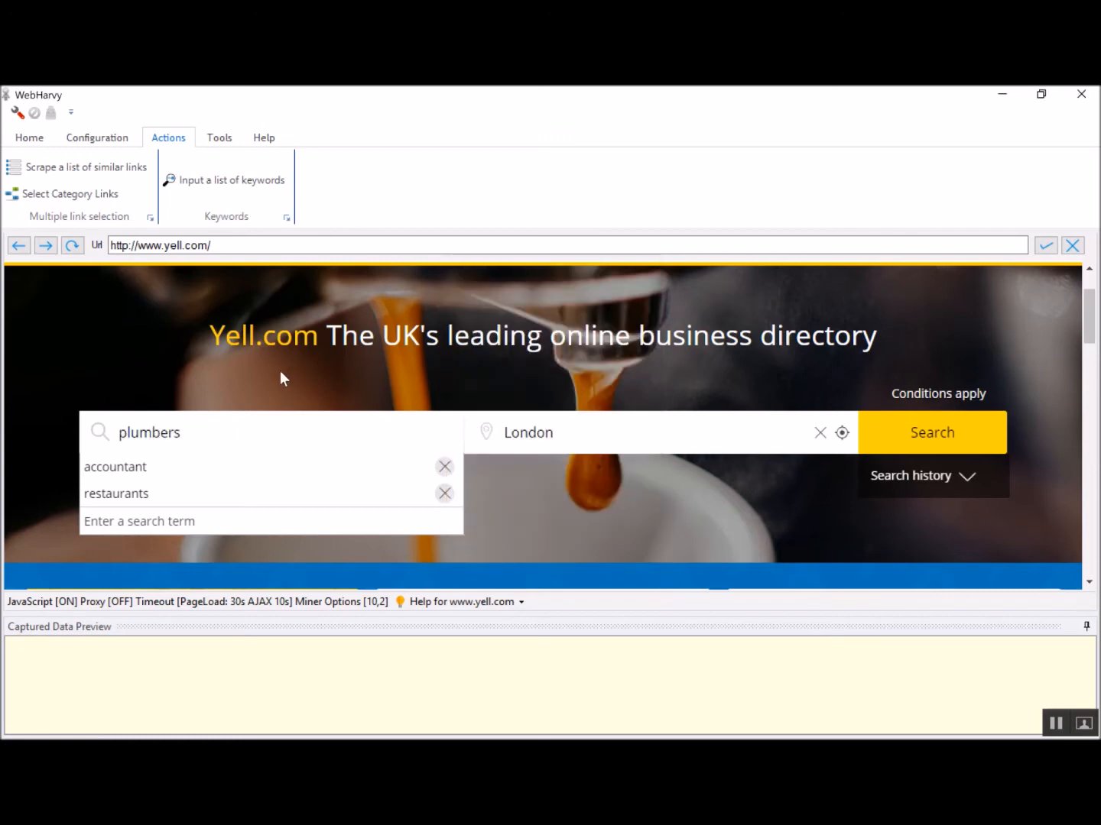
pyautogui.moveTo(195, 407)
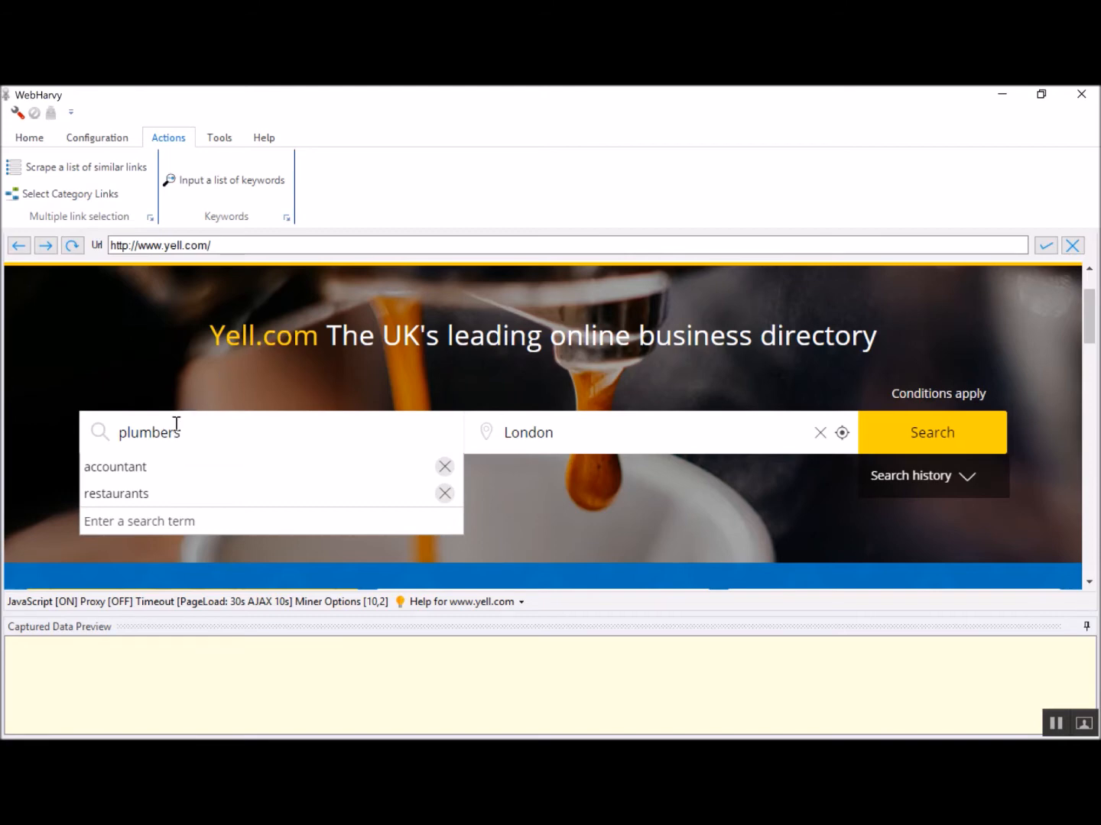
pyautogui.moveTo(233, 382)
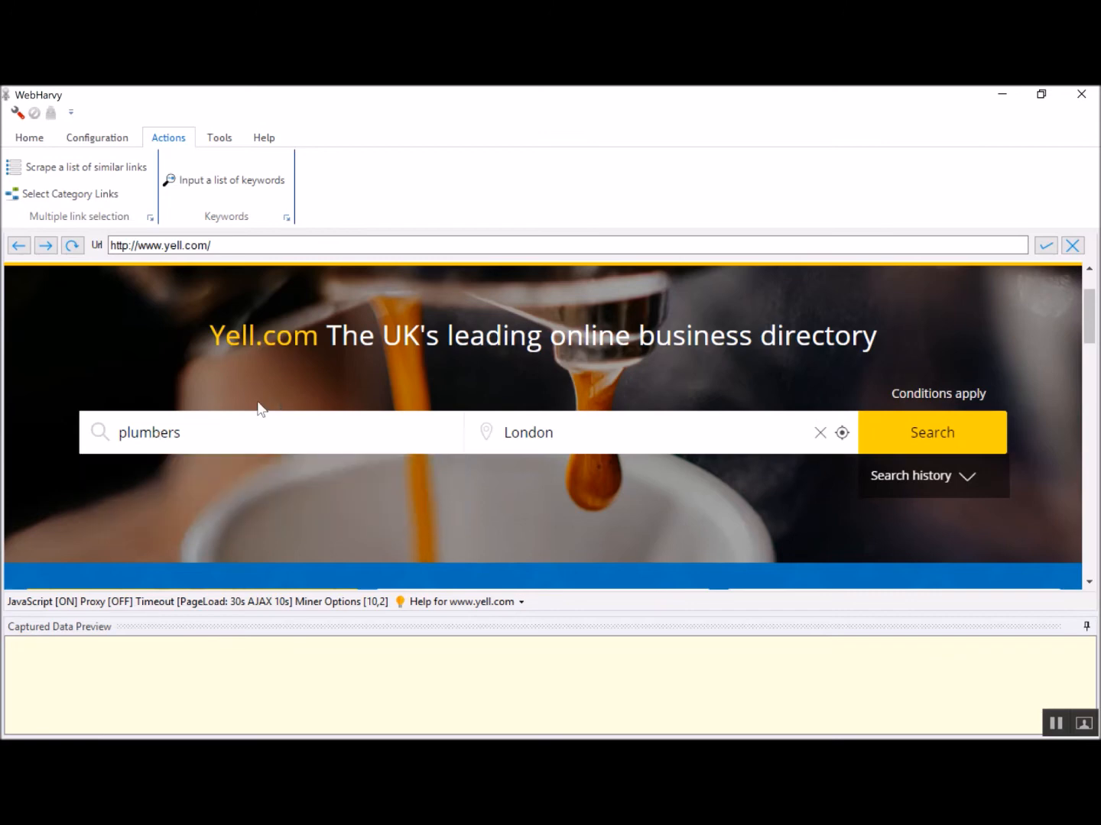
pyautogui.moveTo(226, 436)
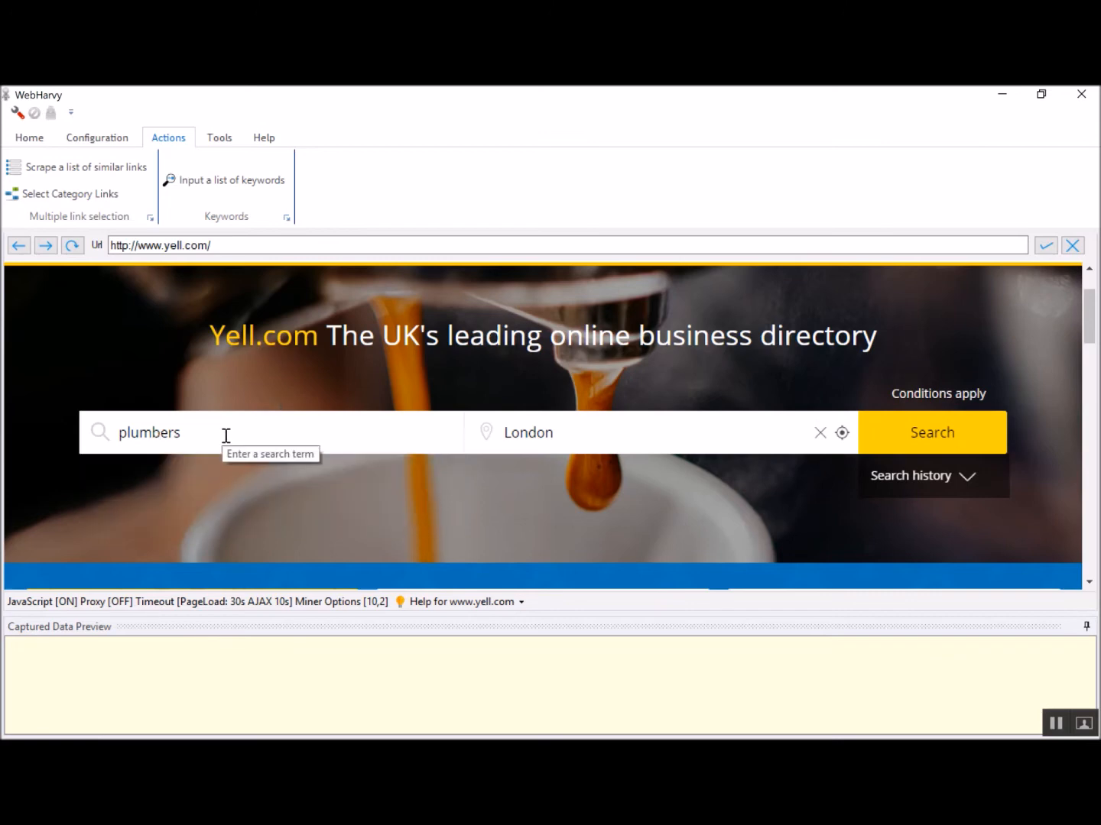
pyautogui.moveTo(240, 479)
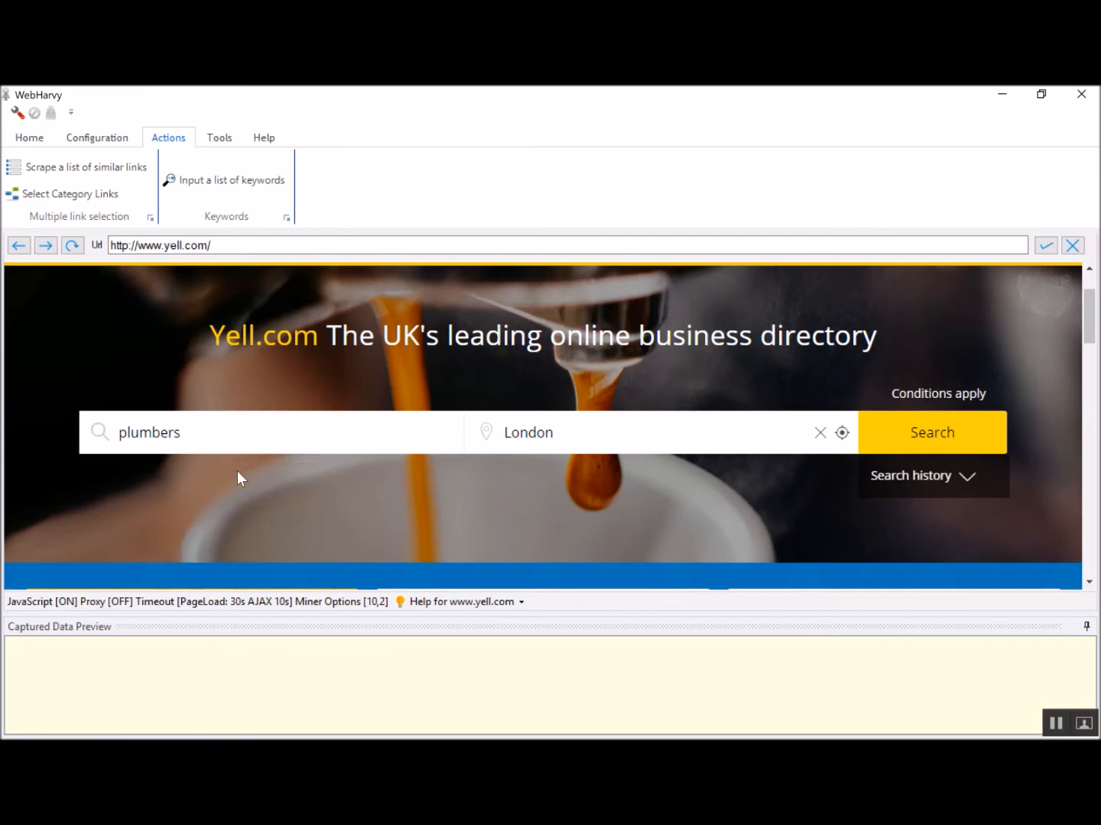
pyautogui.moveTo(369, 462)
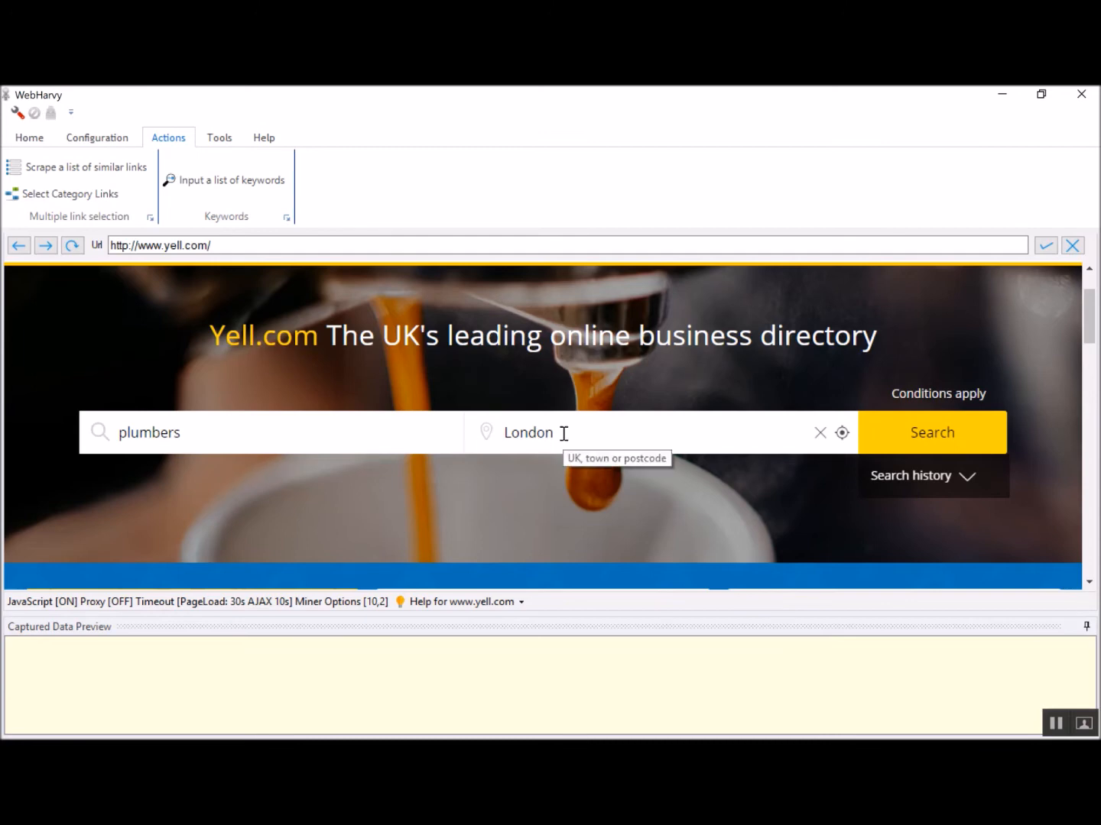
# Give the location box the keyword list london, cambridge, yorkshire.
pyautogui.click(550, 433)
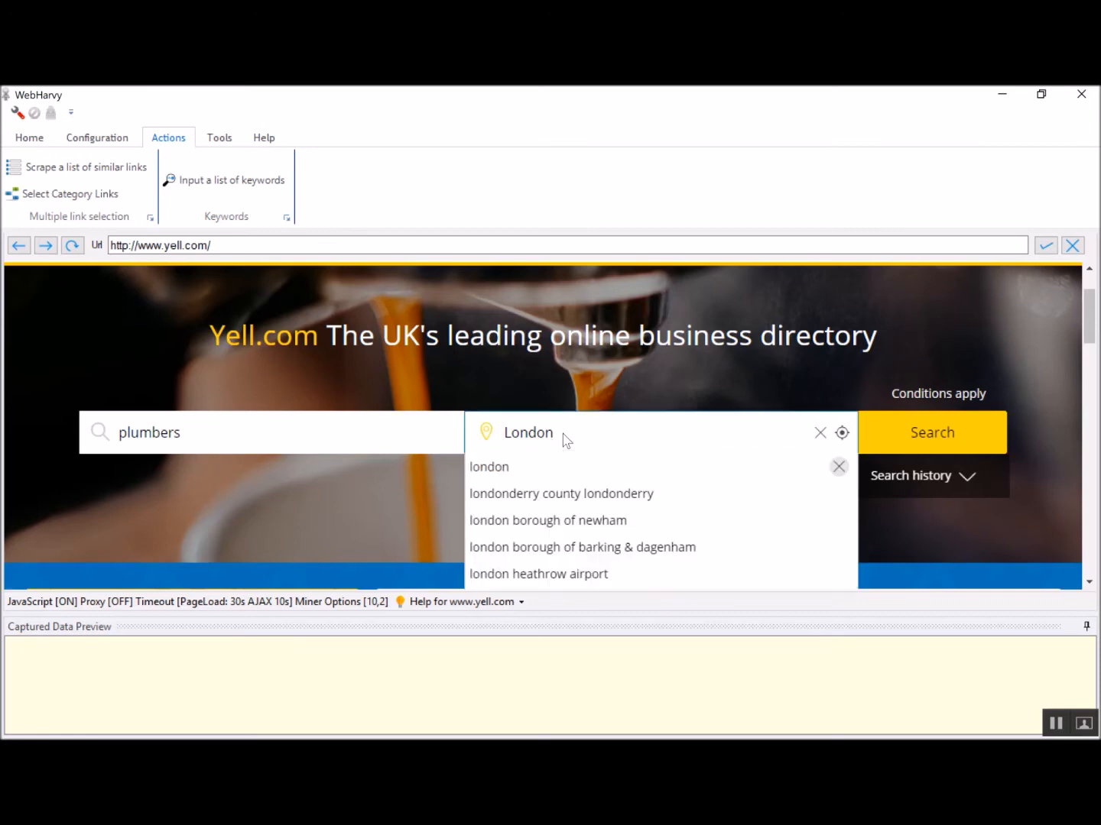
pyautogui.moveTo(233, 180)
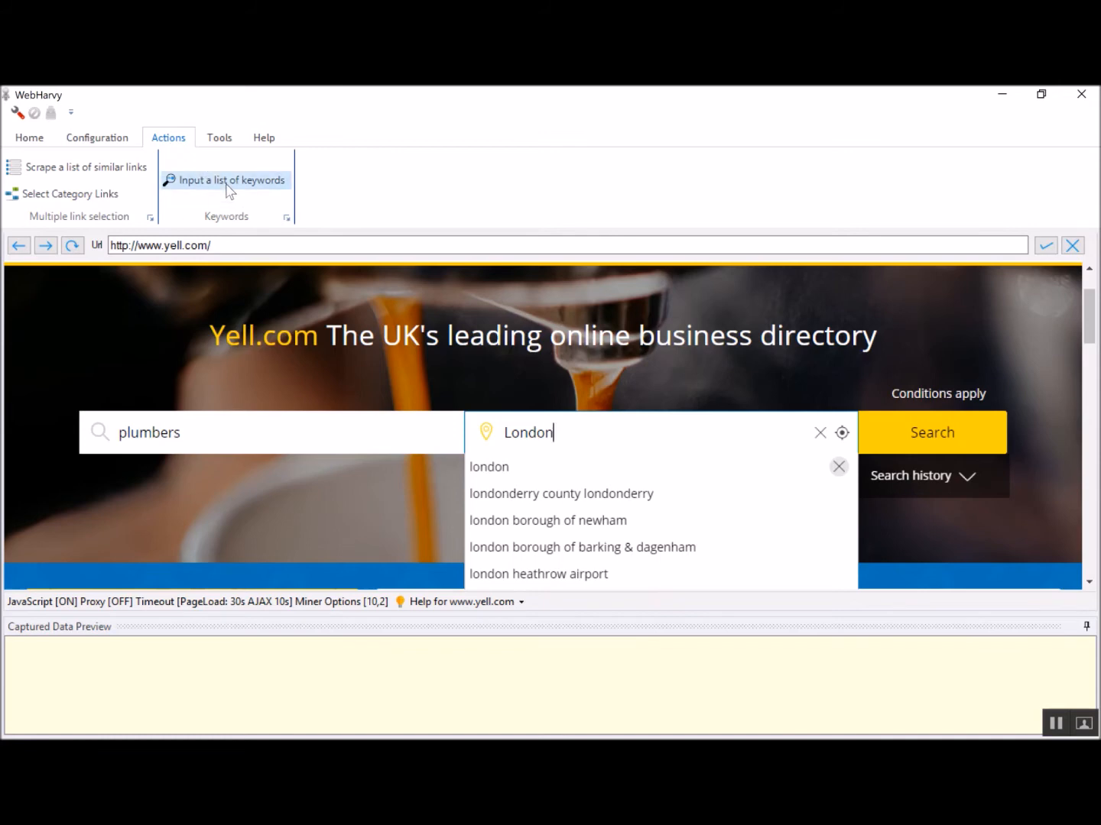
pyautogui.click(230, 179)
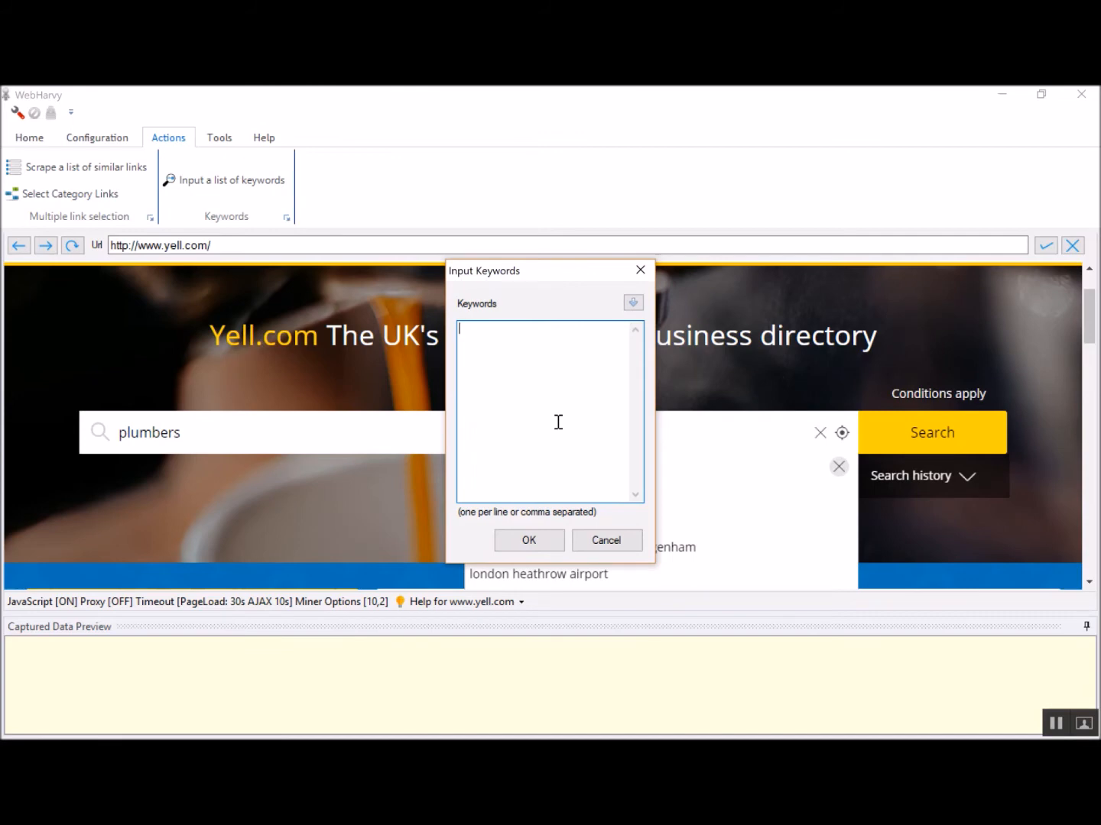
pyautogui.write('london')
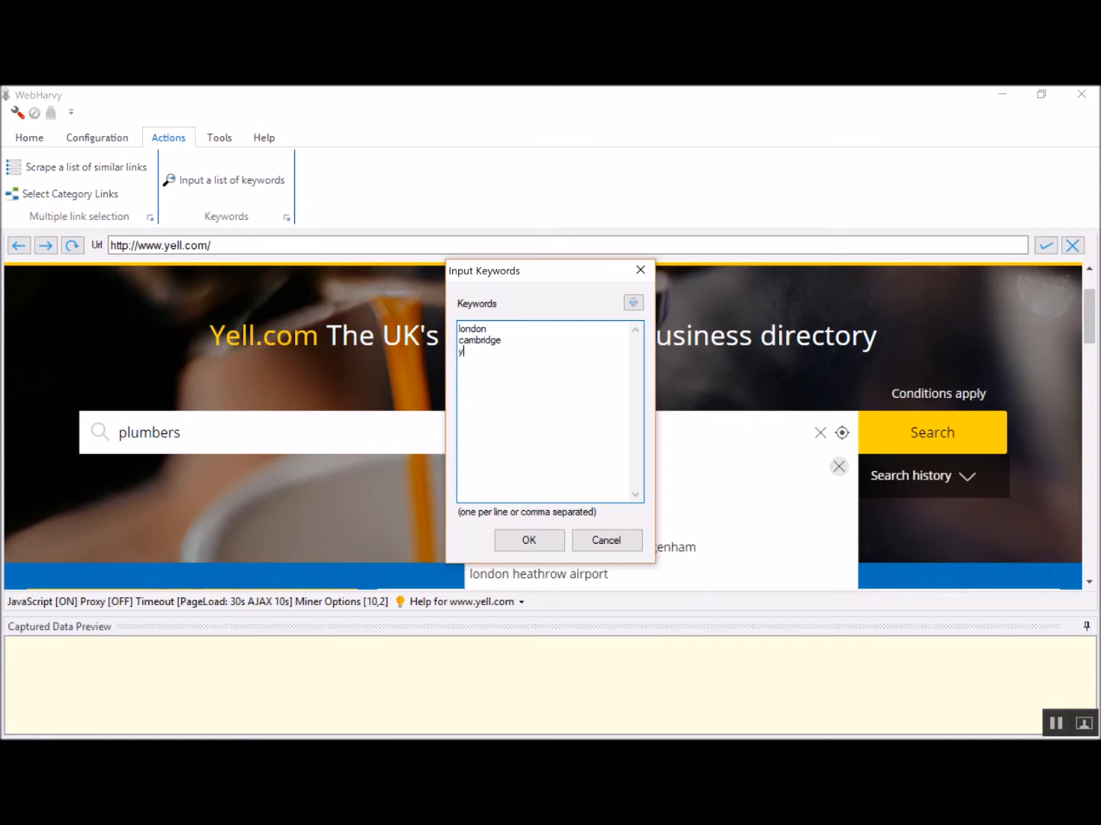
pyautogui.write('orkshire')
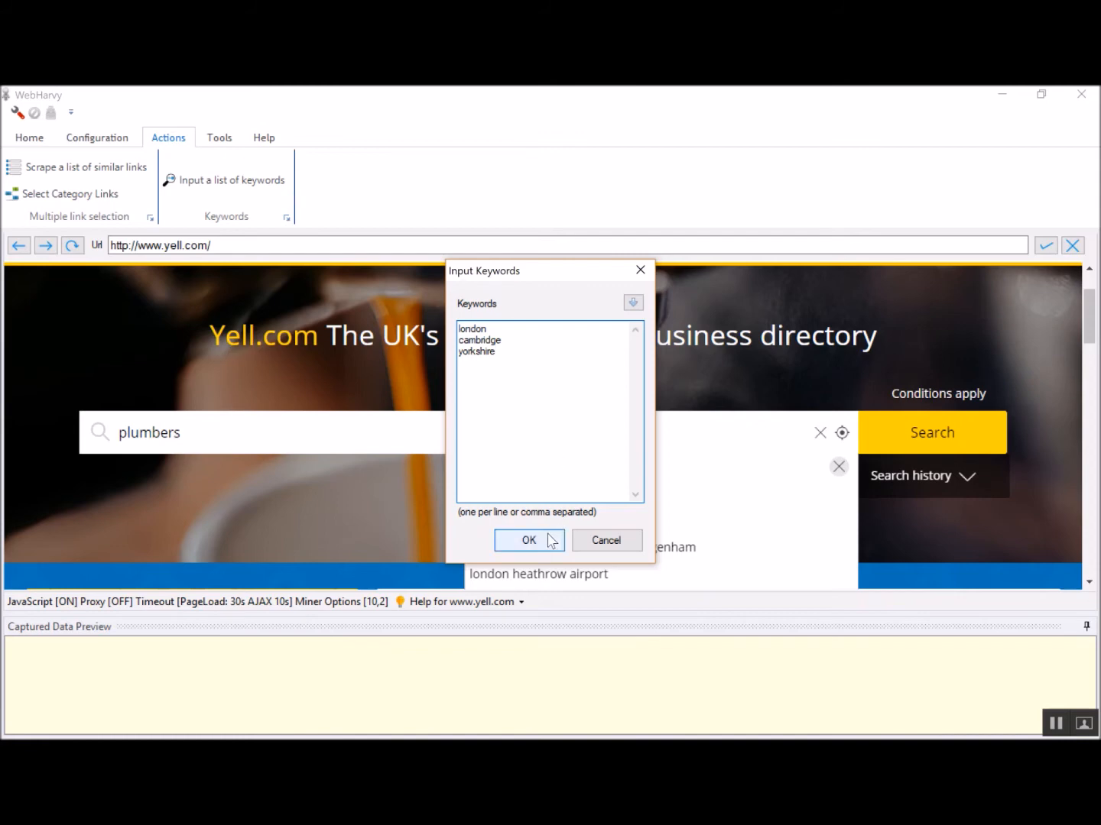
pyautogui.click(529, 540)
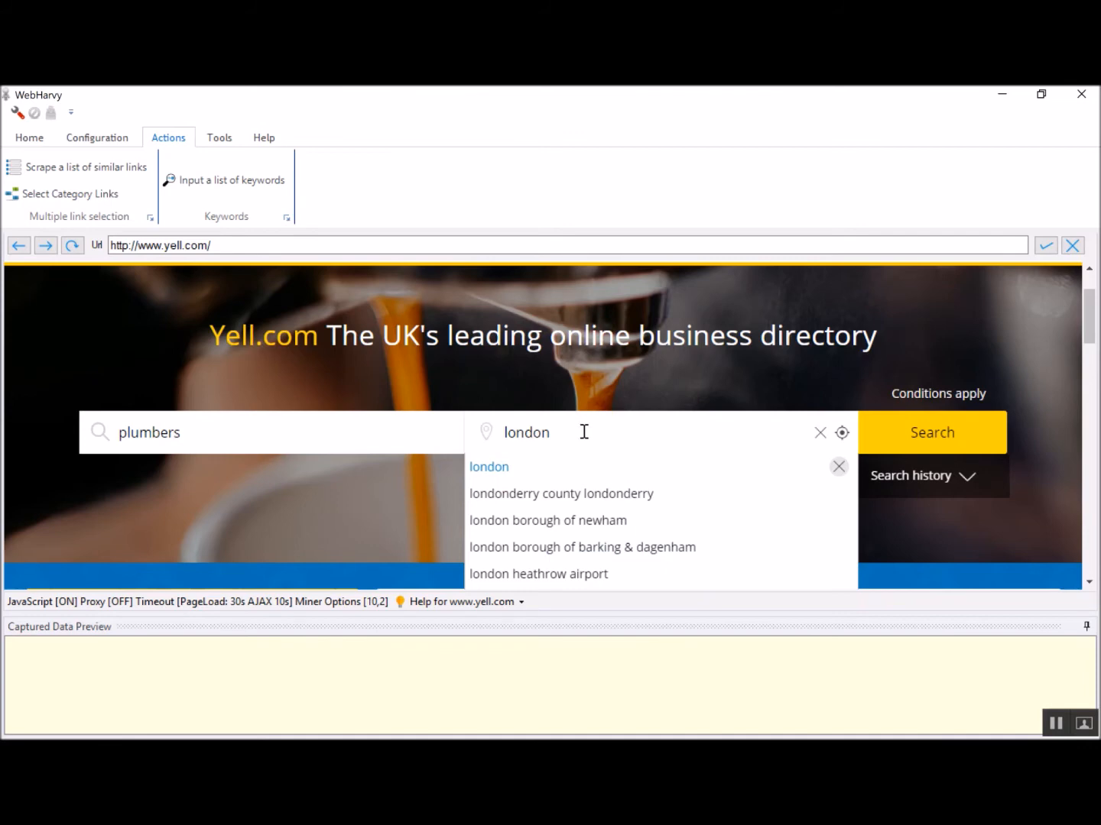
pyautogui.moveTo(663, 395)
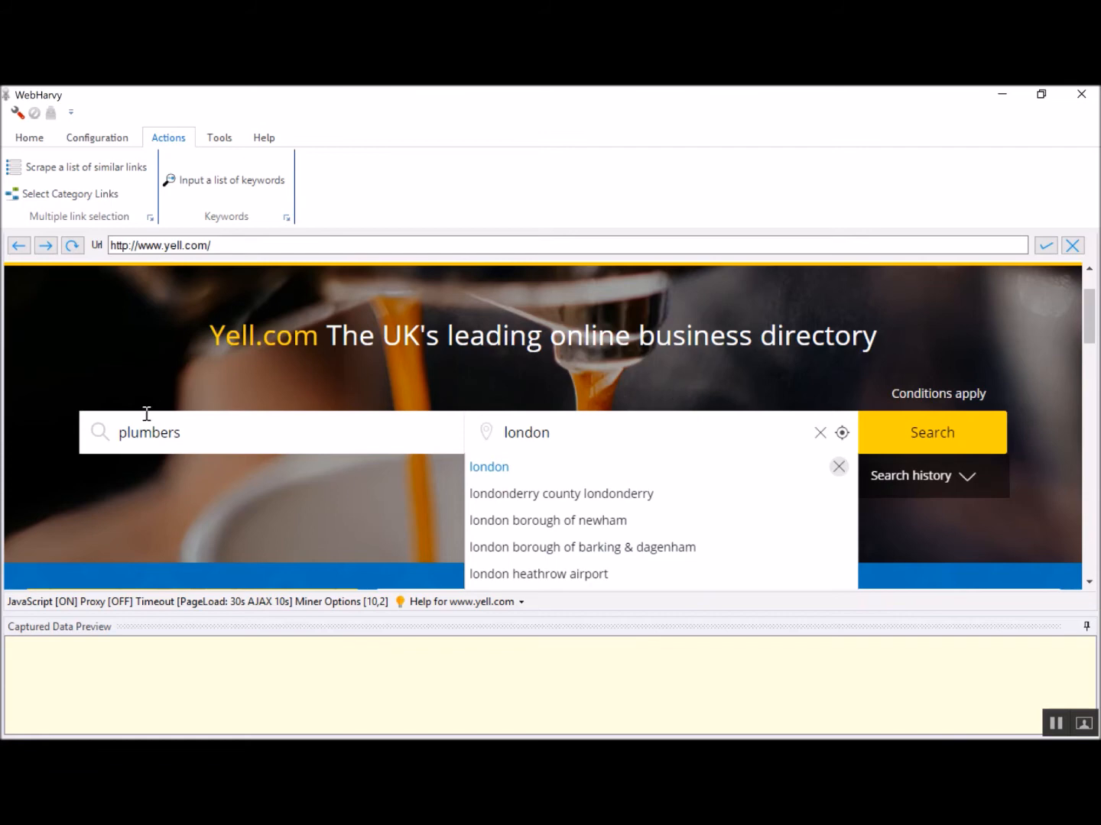
pyautogui.moveTo(526, 424)
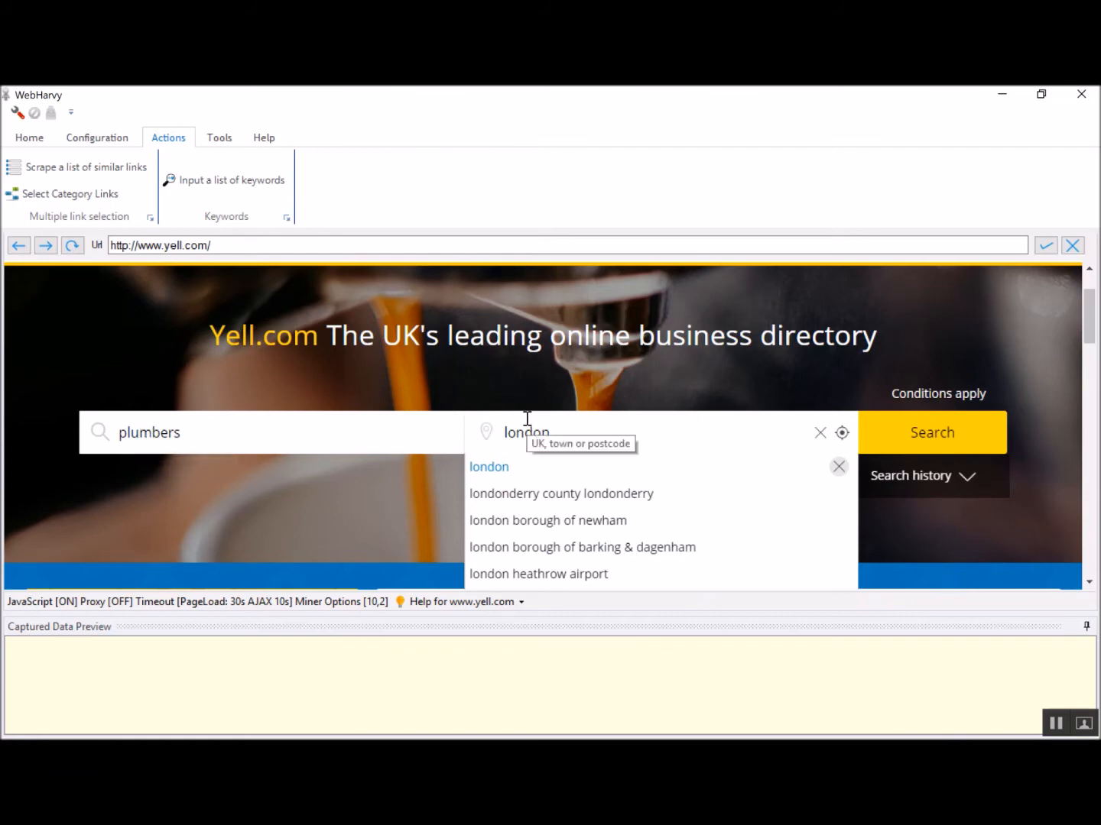
pyautogui.moveTo(559, 405)
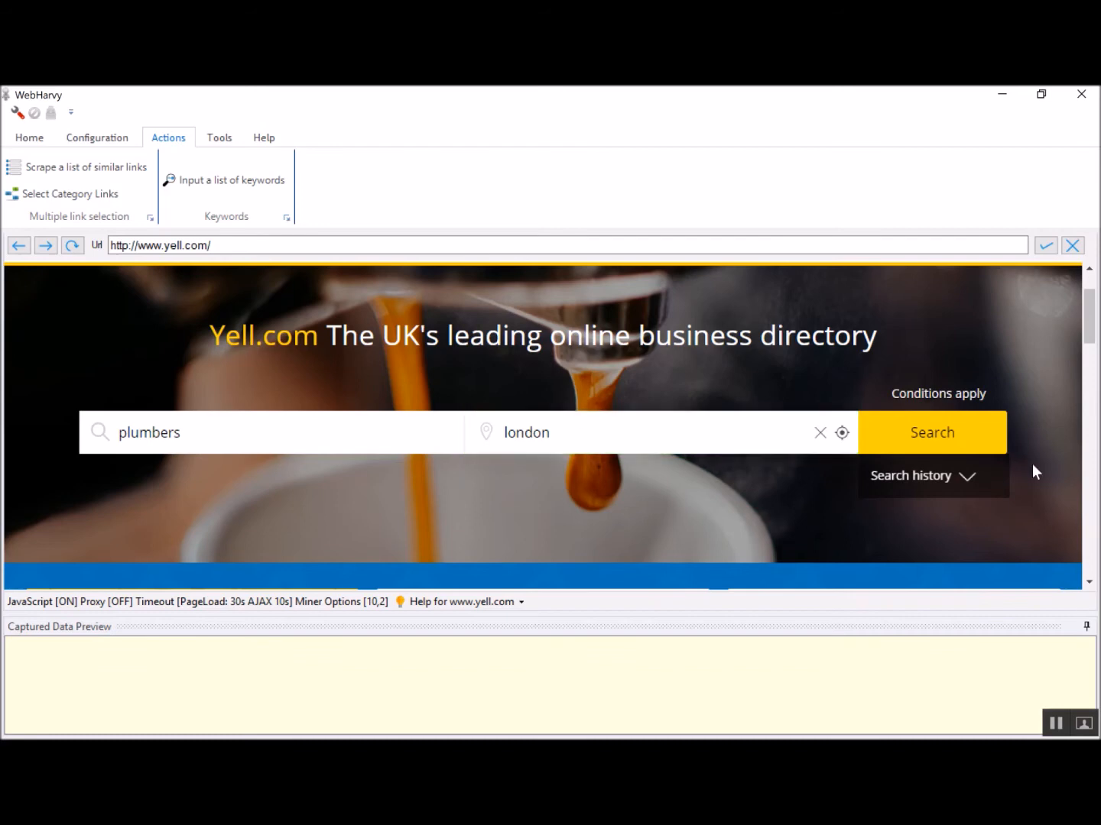
pyautogui.moveTo(808, 346)
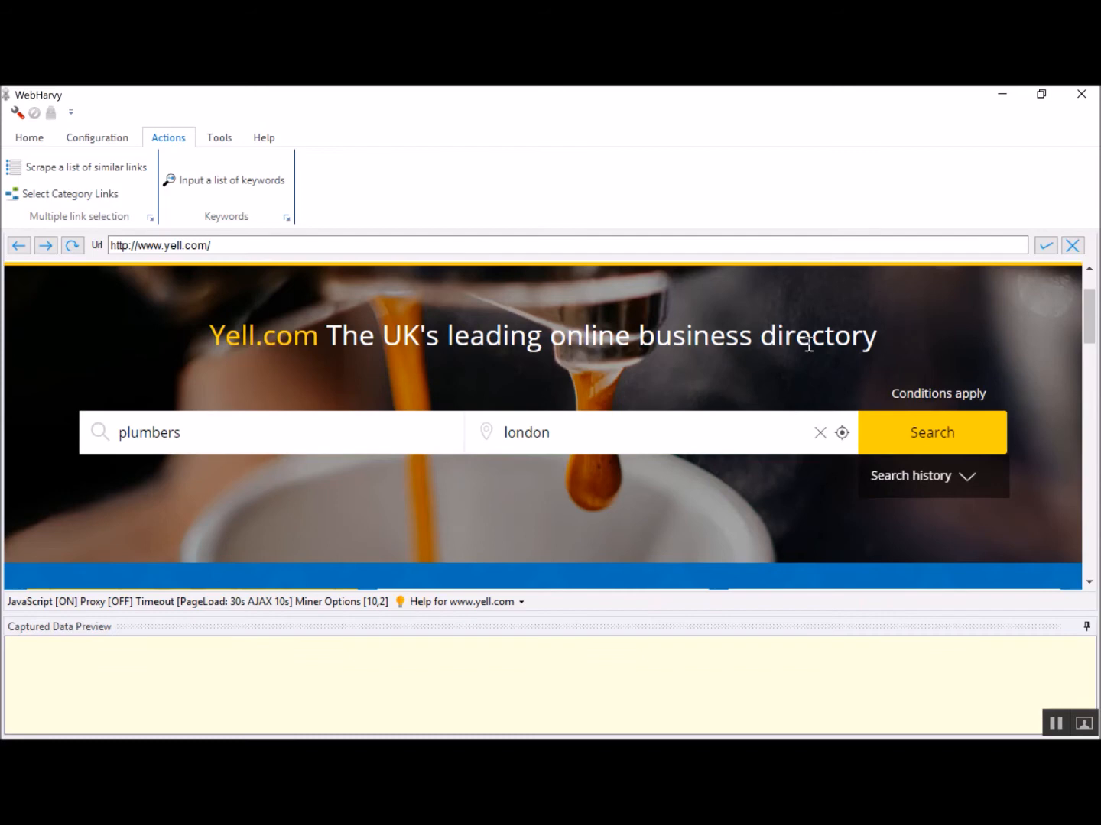
pyautogui.moveTo(956, 447)
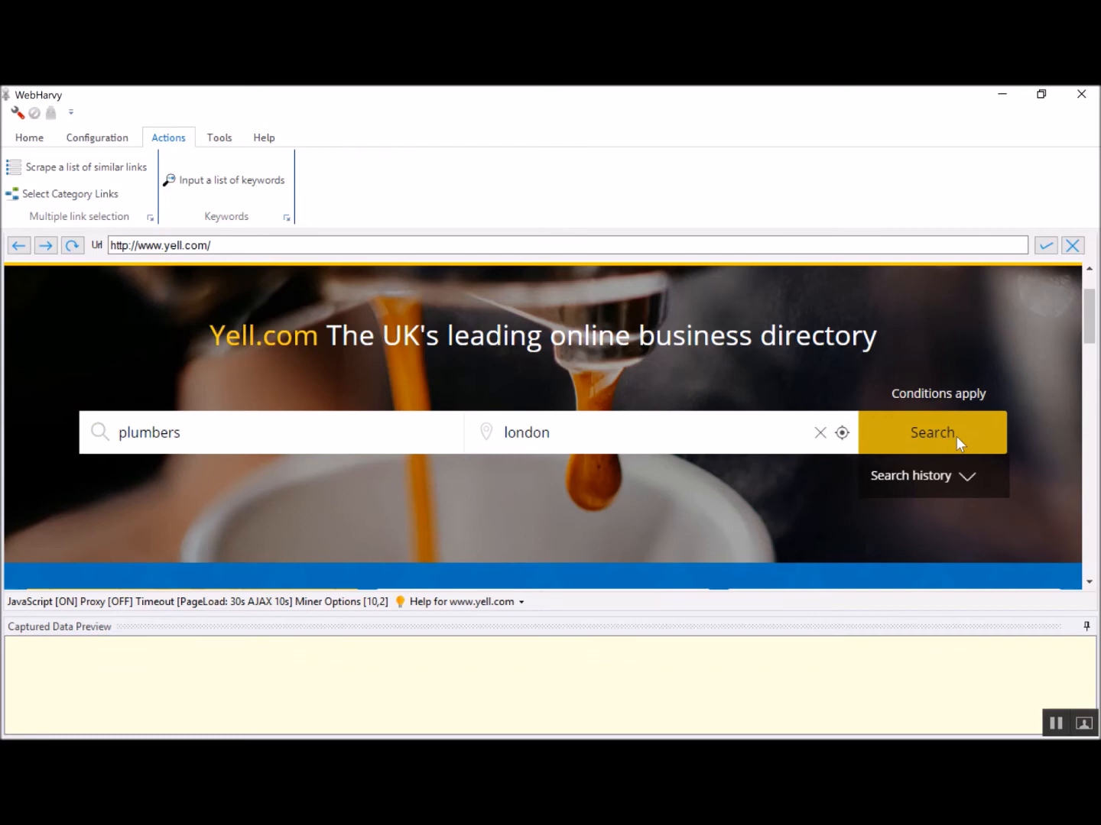
# Run the Yell.com search for plumbers in london.
pyautogui.click(930, 433)
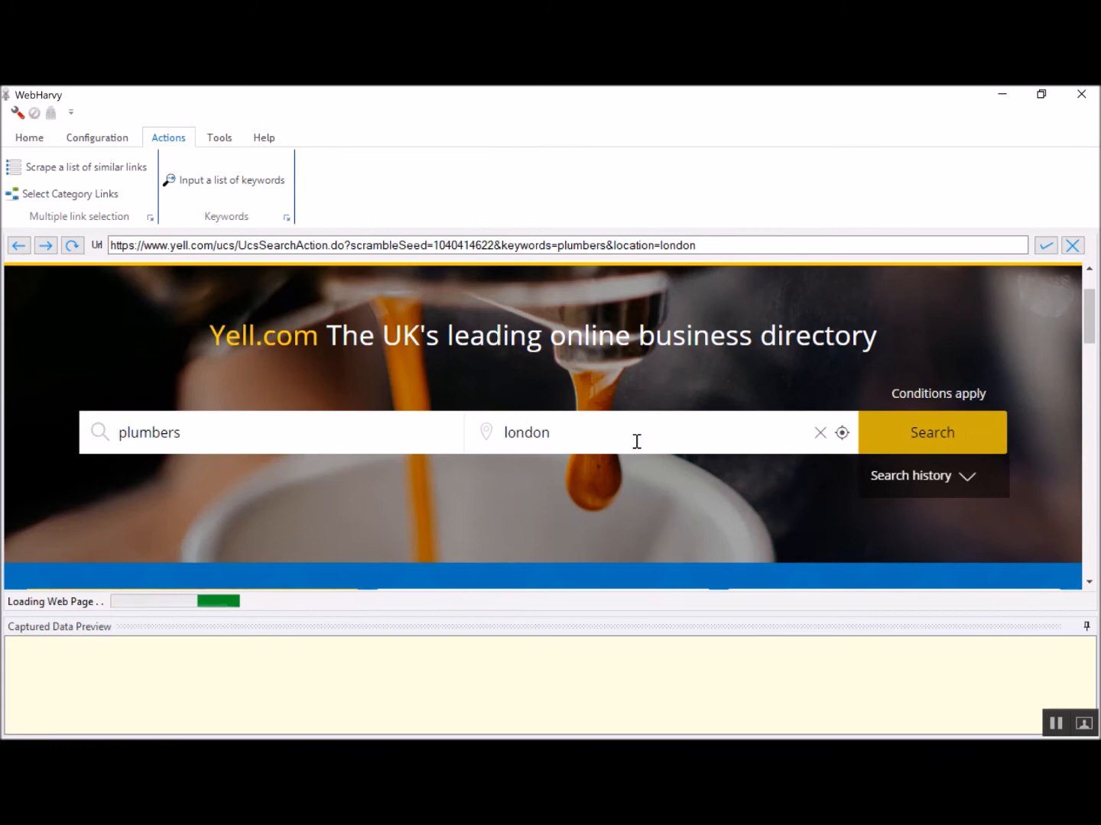
pyautogui.click(931, 433)
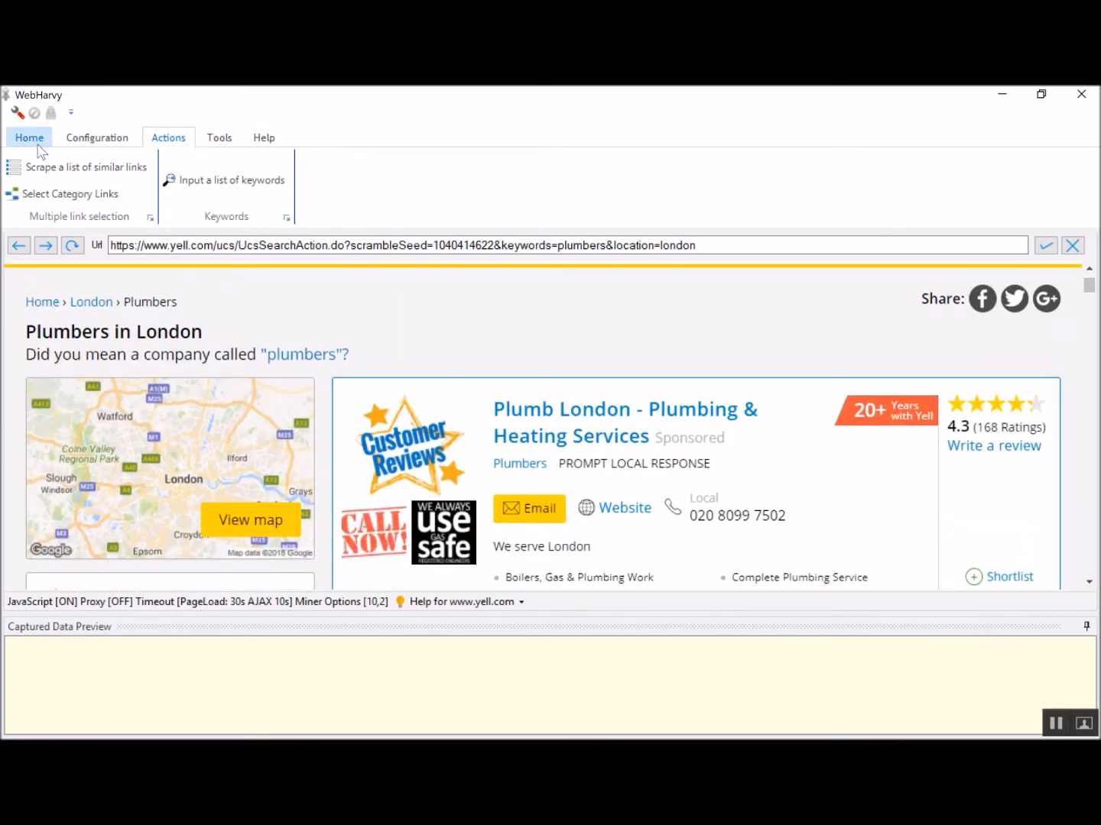
# Switch to the Home ribbon tab.
pyautogui.click(29, 138)
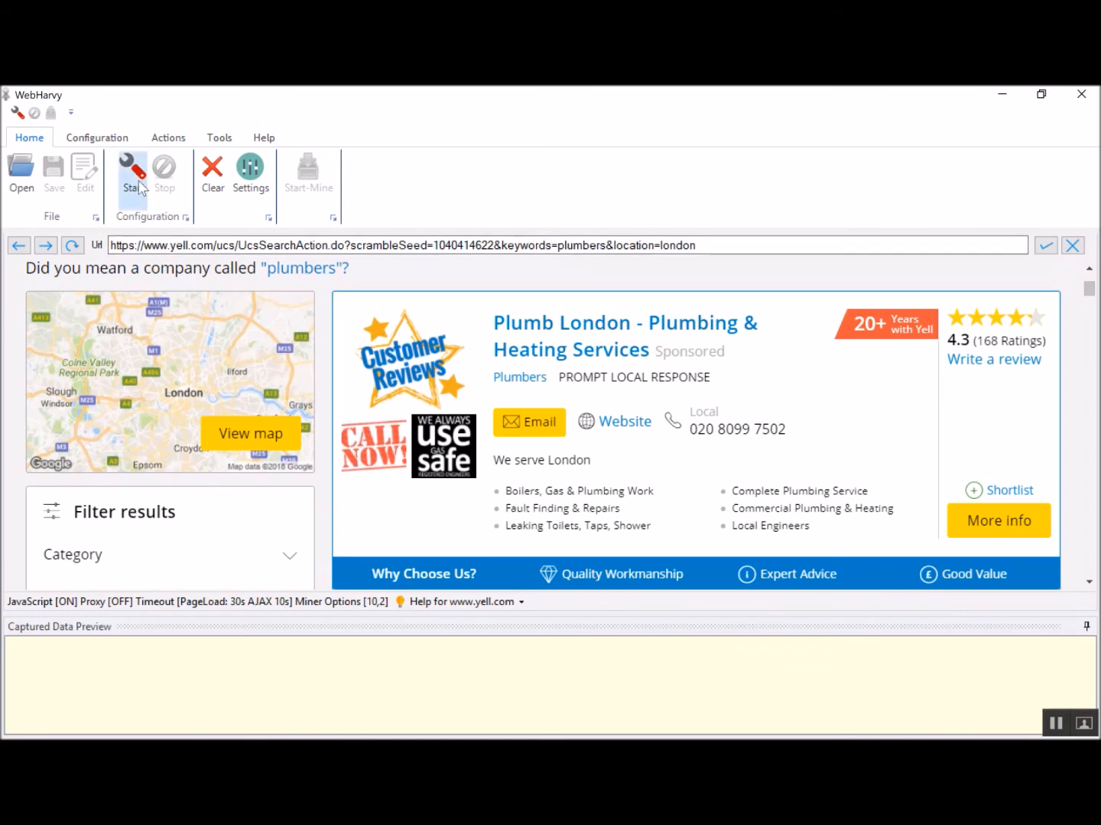
# Start configuration and capture the company name as a 'Name' column.
pyautogui.click(132, 168)
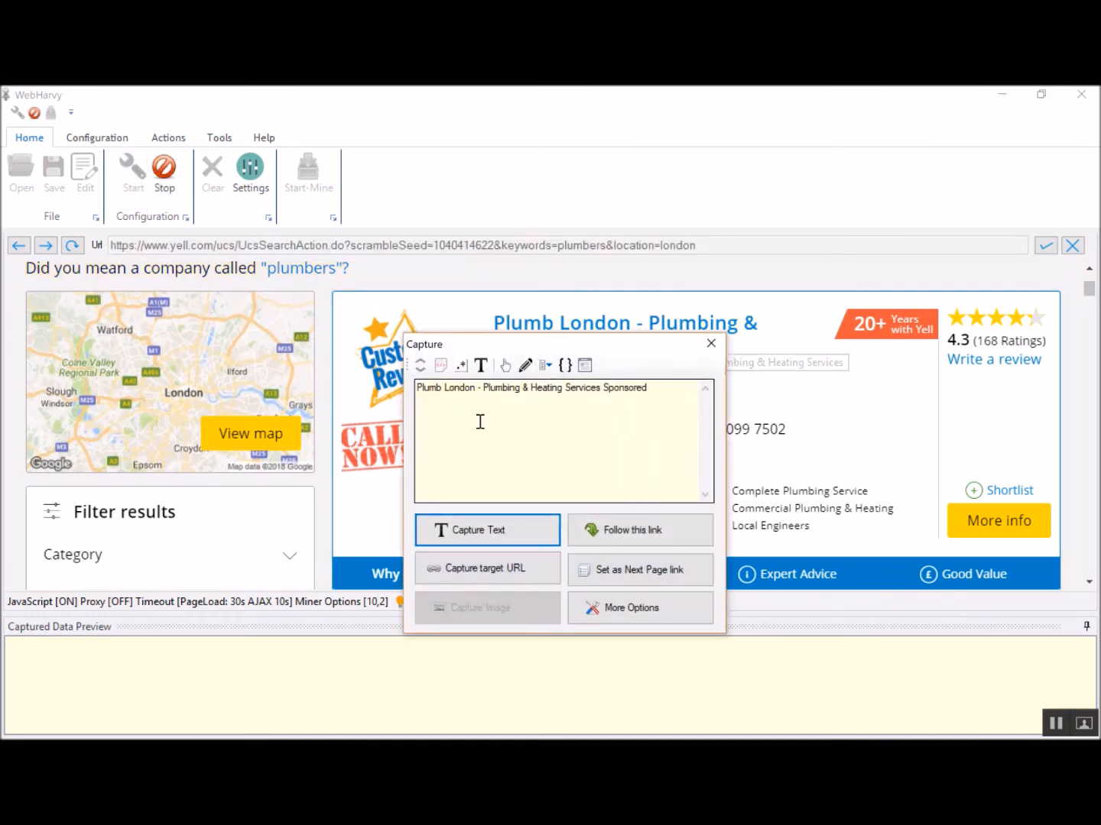
pyautogui.click(486, 530)
pyautogui.write('Name')
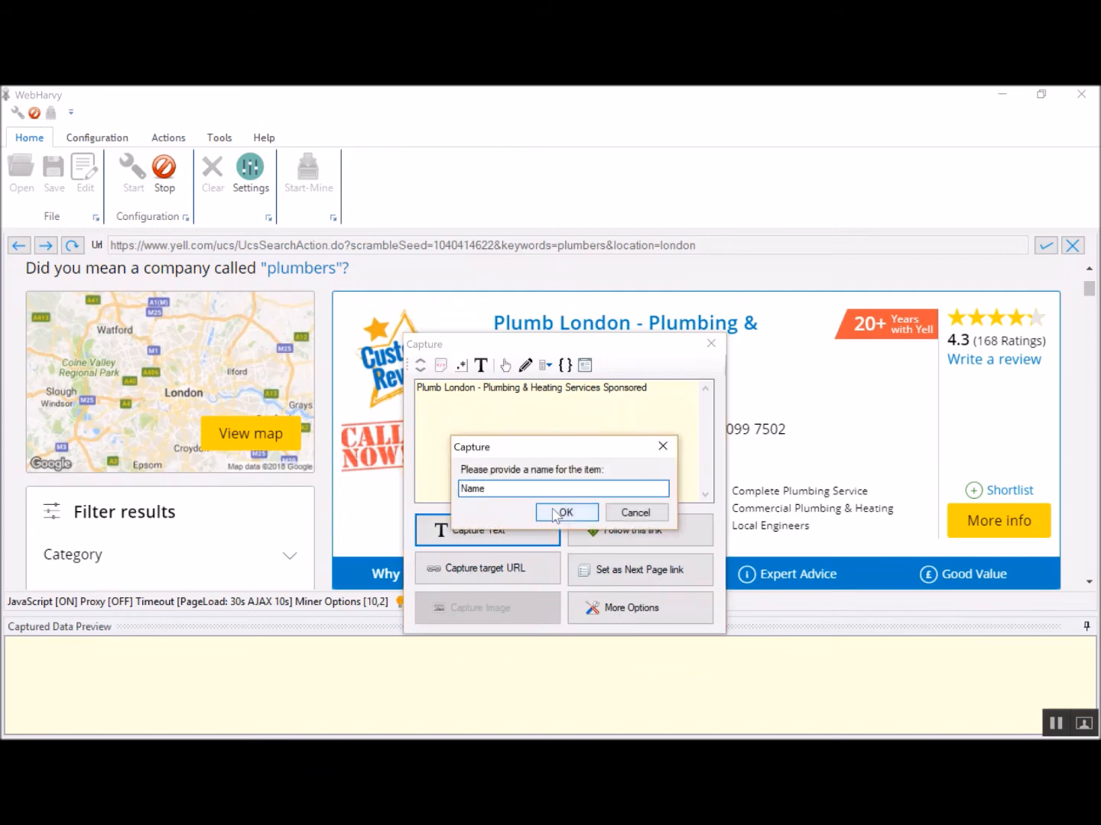
pyautogui.click(565, 512)
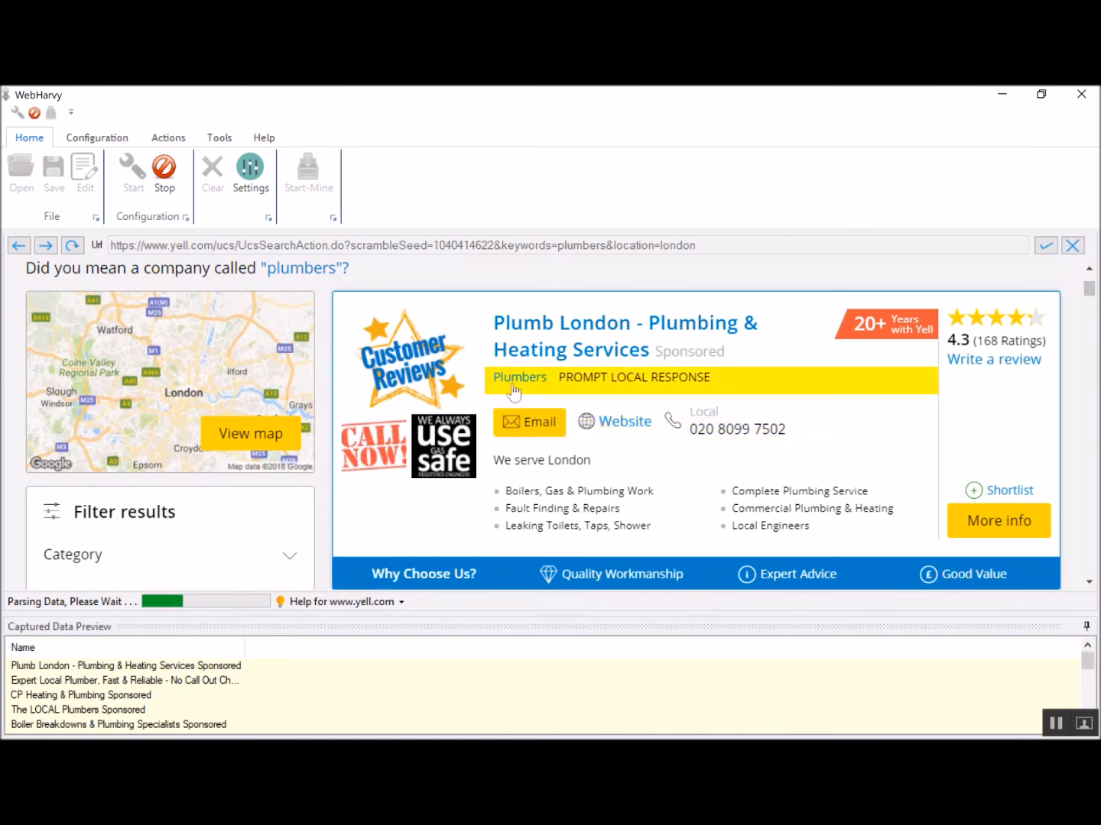
pyautogui.moveTo(516, 386)
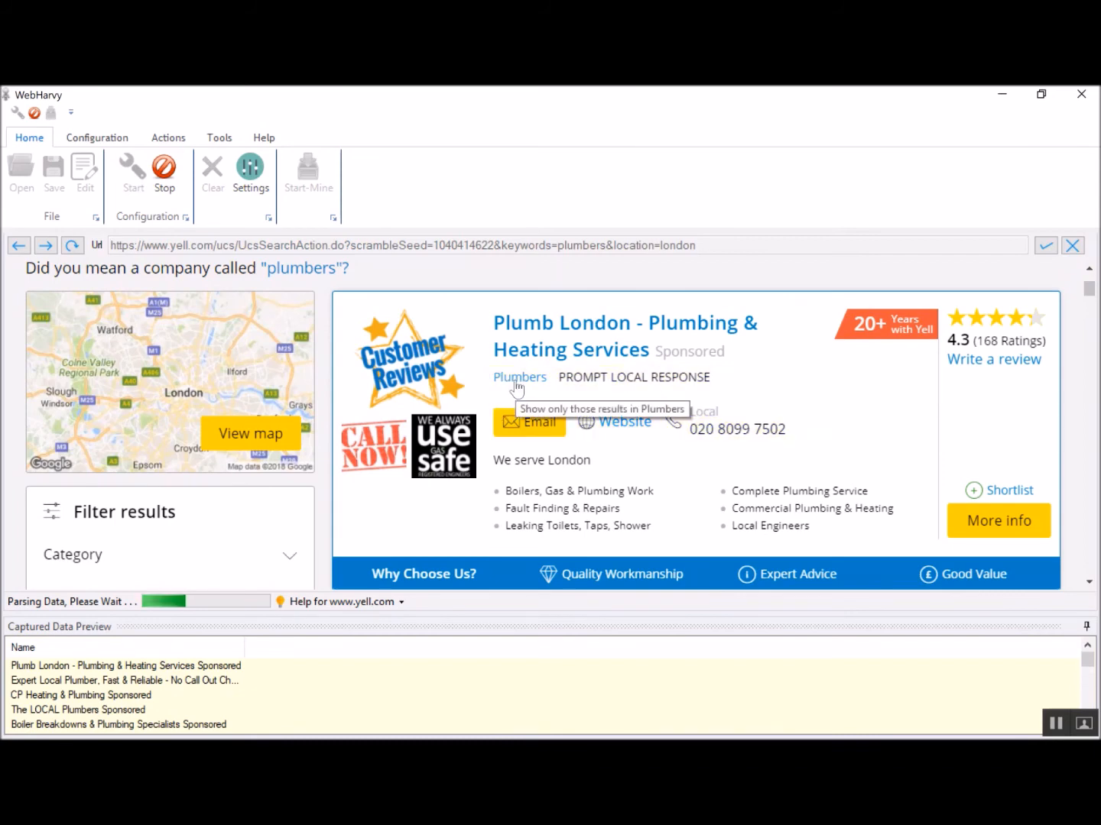
# Capture the Plumbers category and tagline text as a 'Tag' column.
pyautogui.click(519, 377)
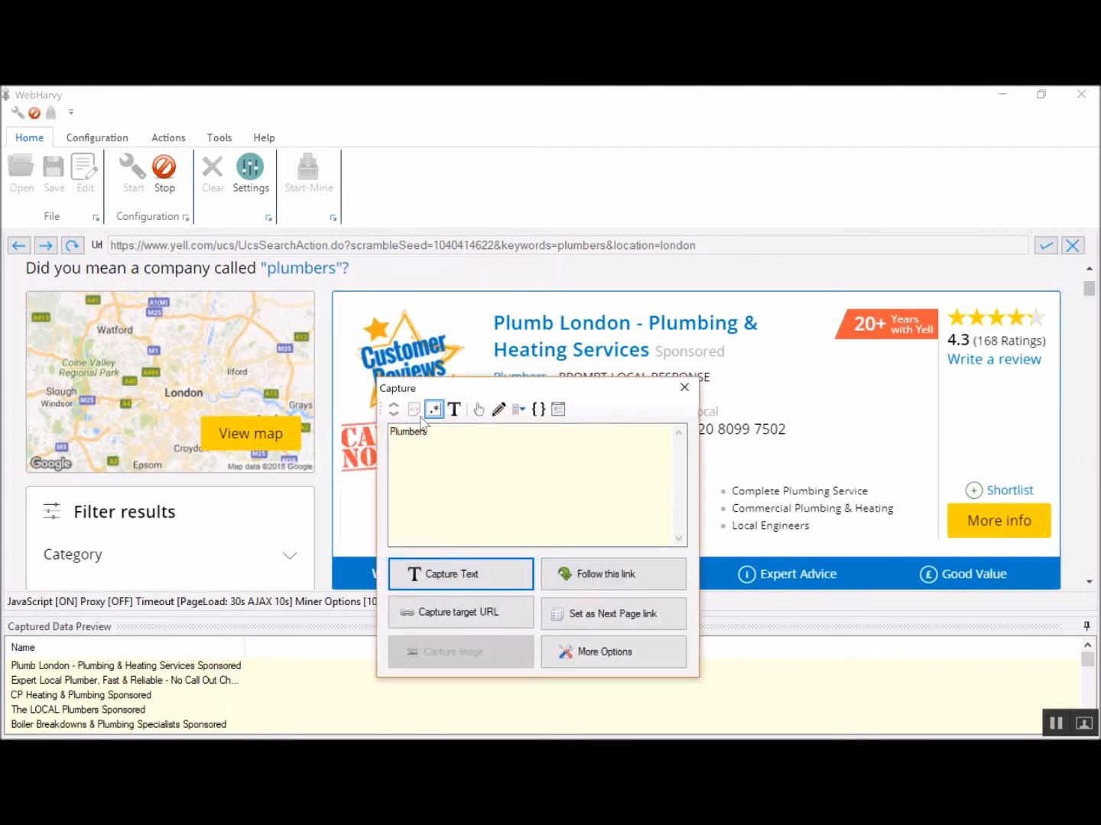
pyautogui.moveTo(393, 409)
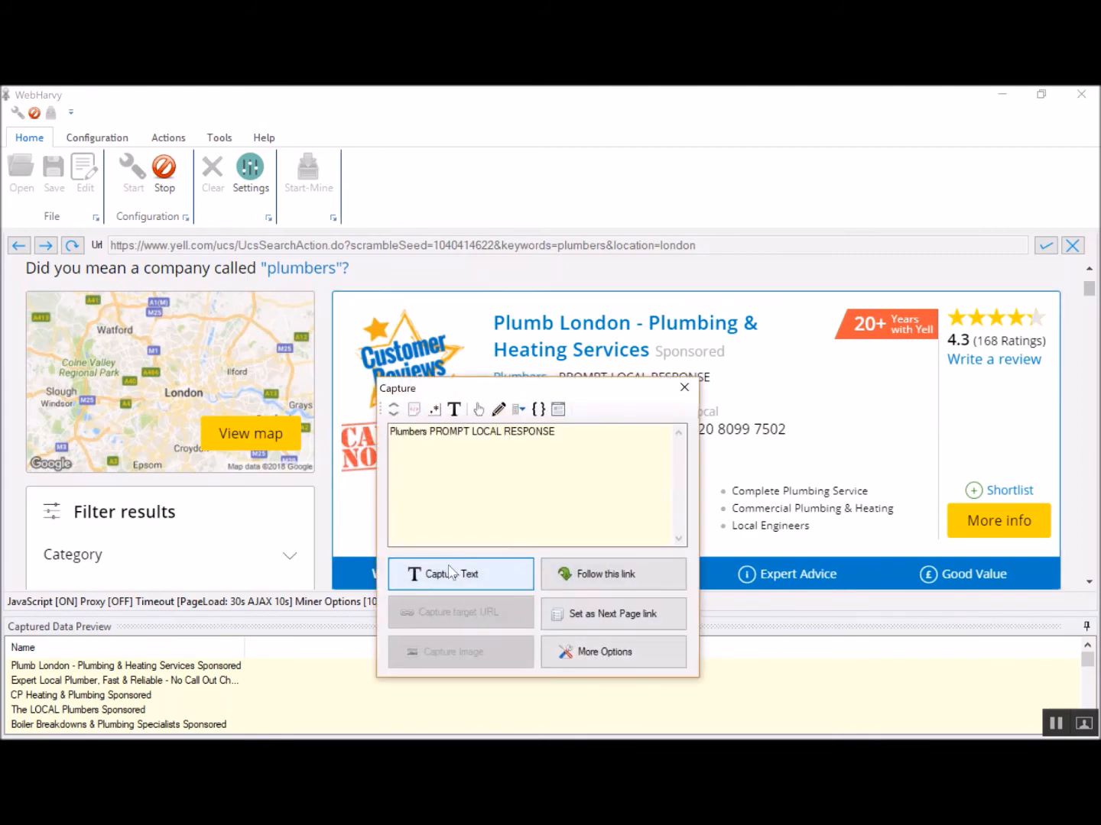
pyautogui.click(456, 574)
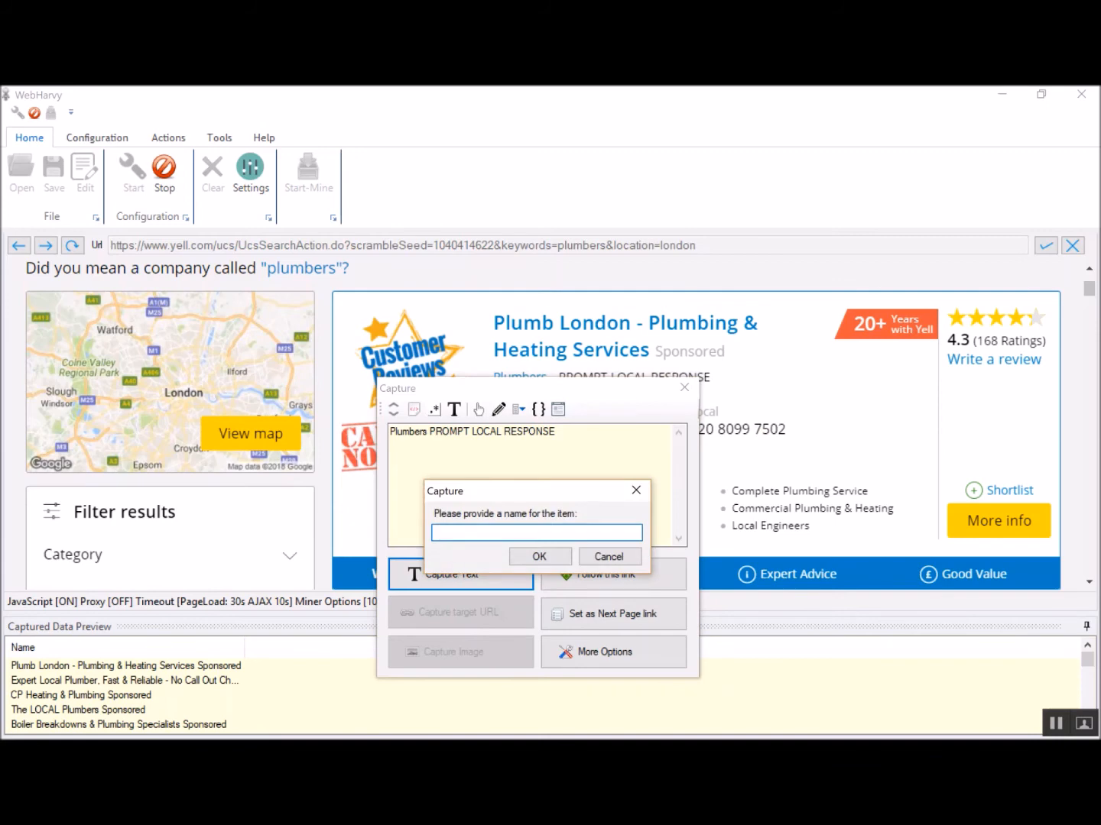
pyautogui.write('Tag')
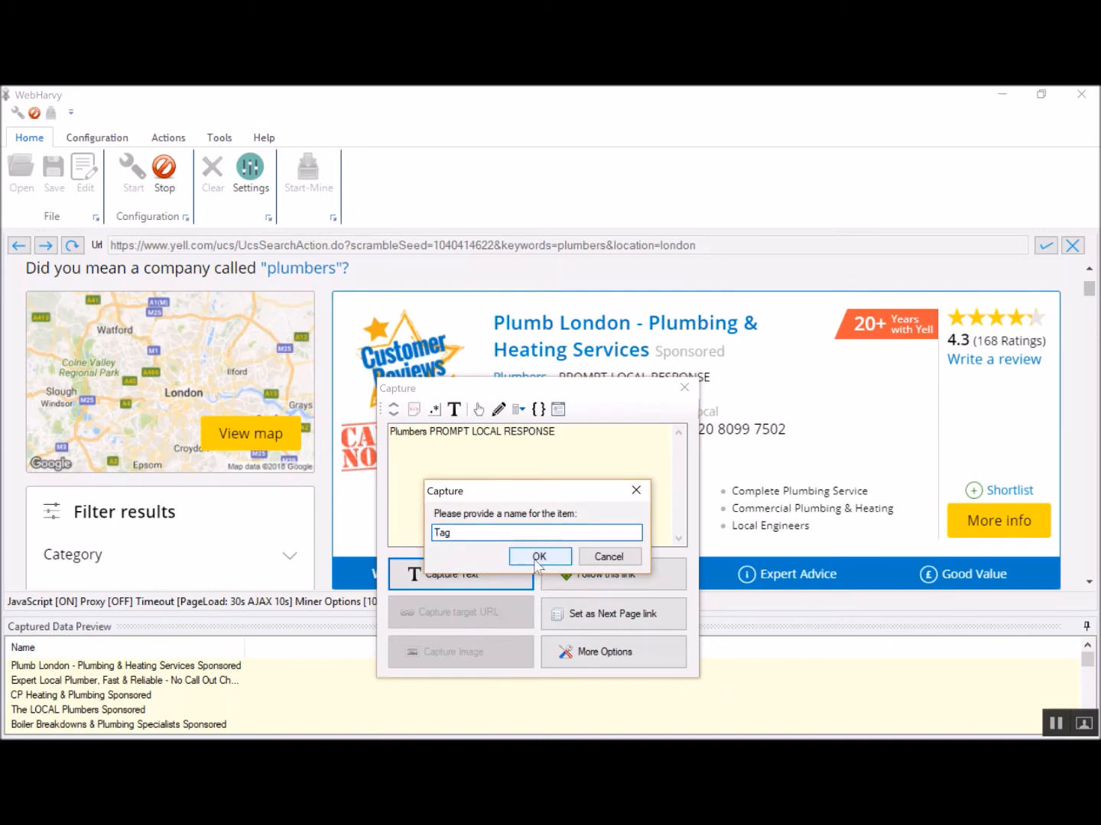
pyautogui.click(540, 557)
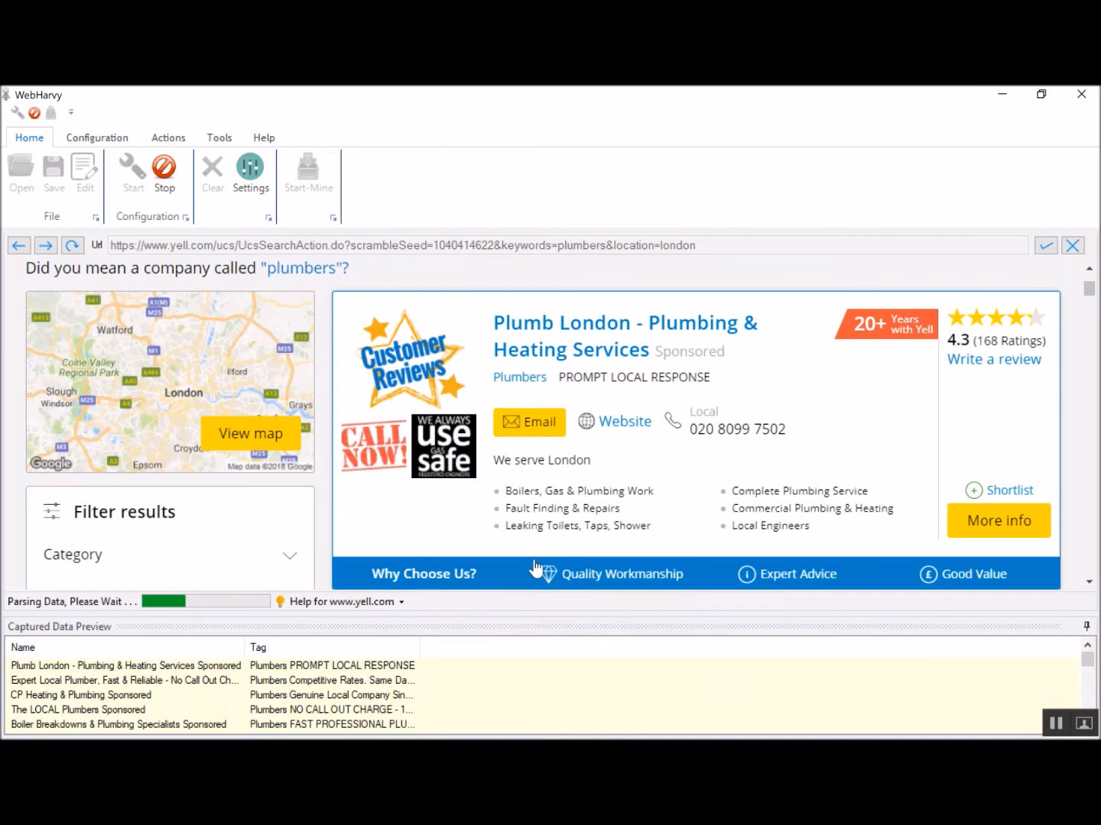
pyautogui.moveTo(321, 372)
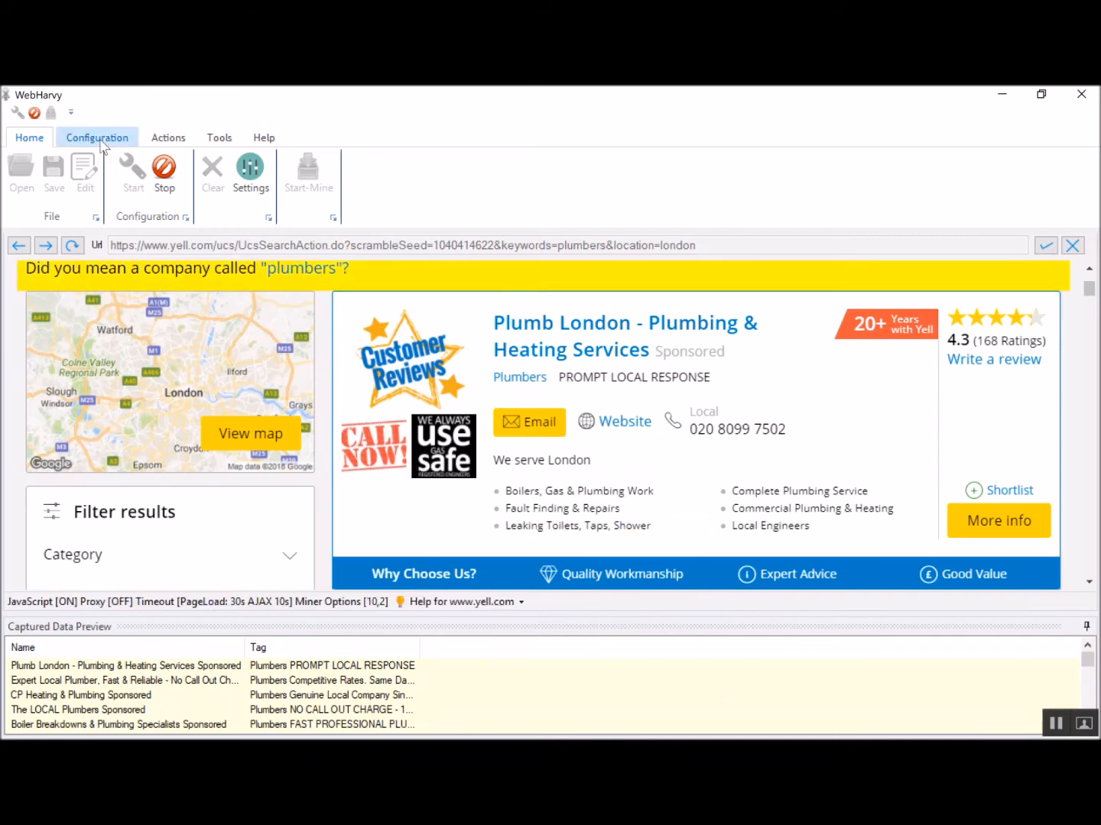
# View keyword List #1 (trades) and List #2 (locations), then close the dialog.
pyautogui.click(96, 138)
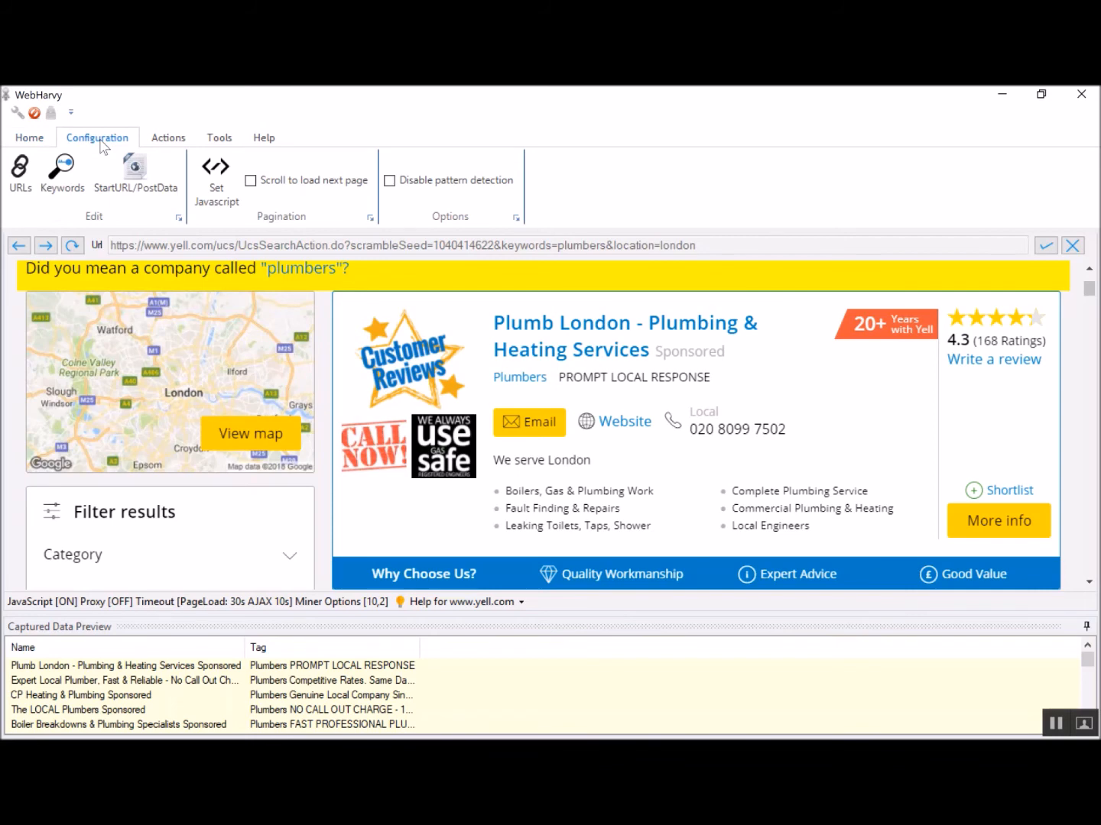
pyautogui.click(61, 165)
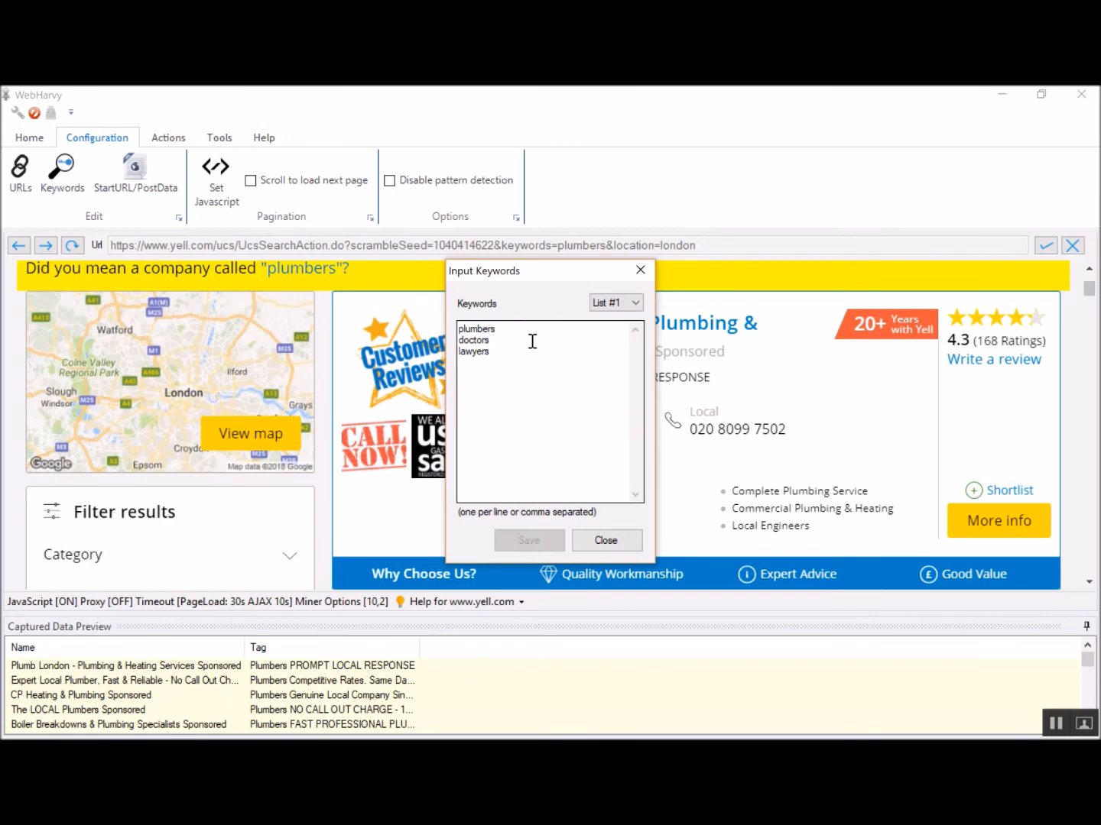
pyautogui.moveTo(595, 325)
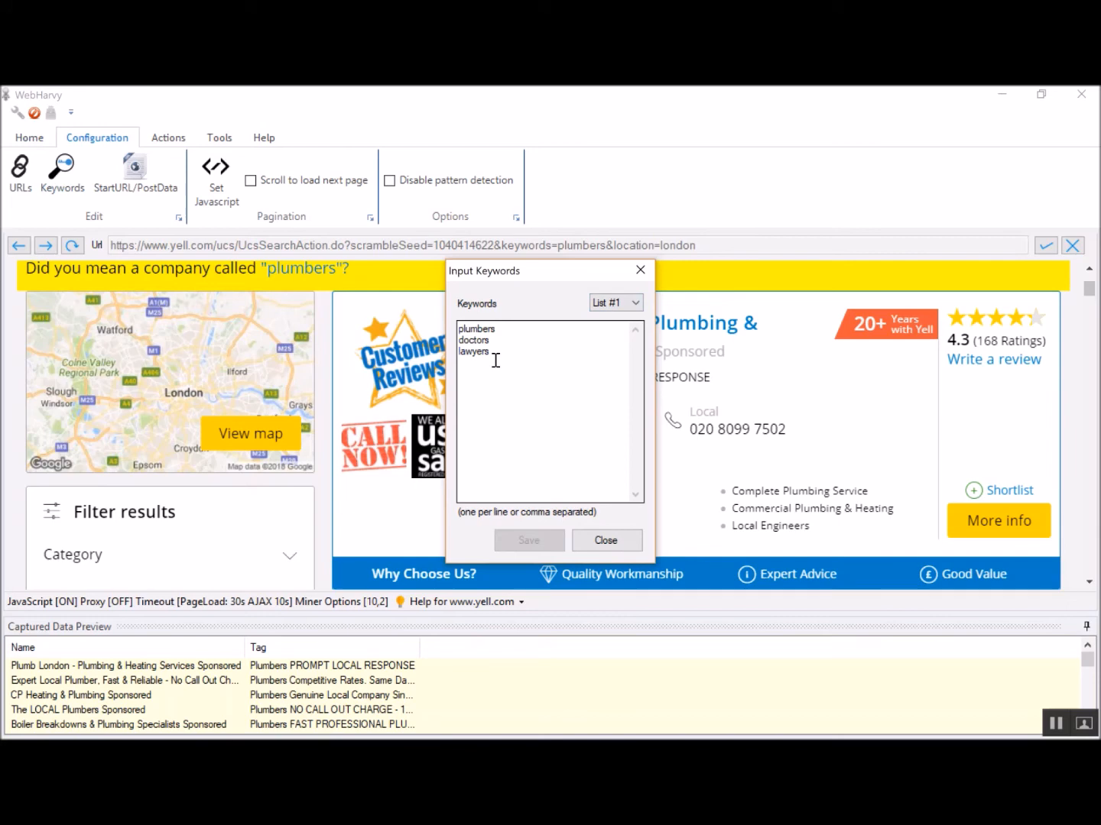
pyautogui.click(632, 303)
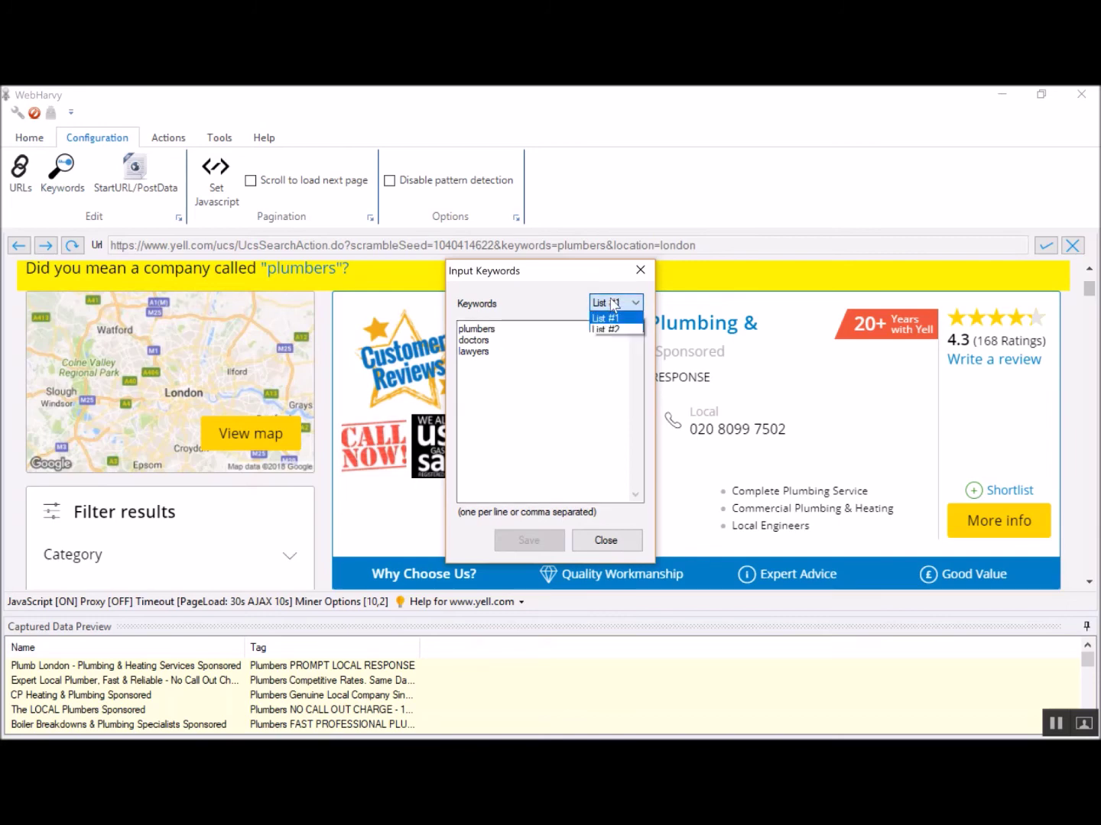
pyautogui.click(611, 329)
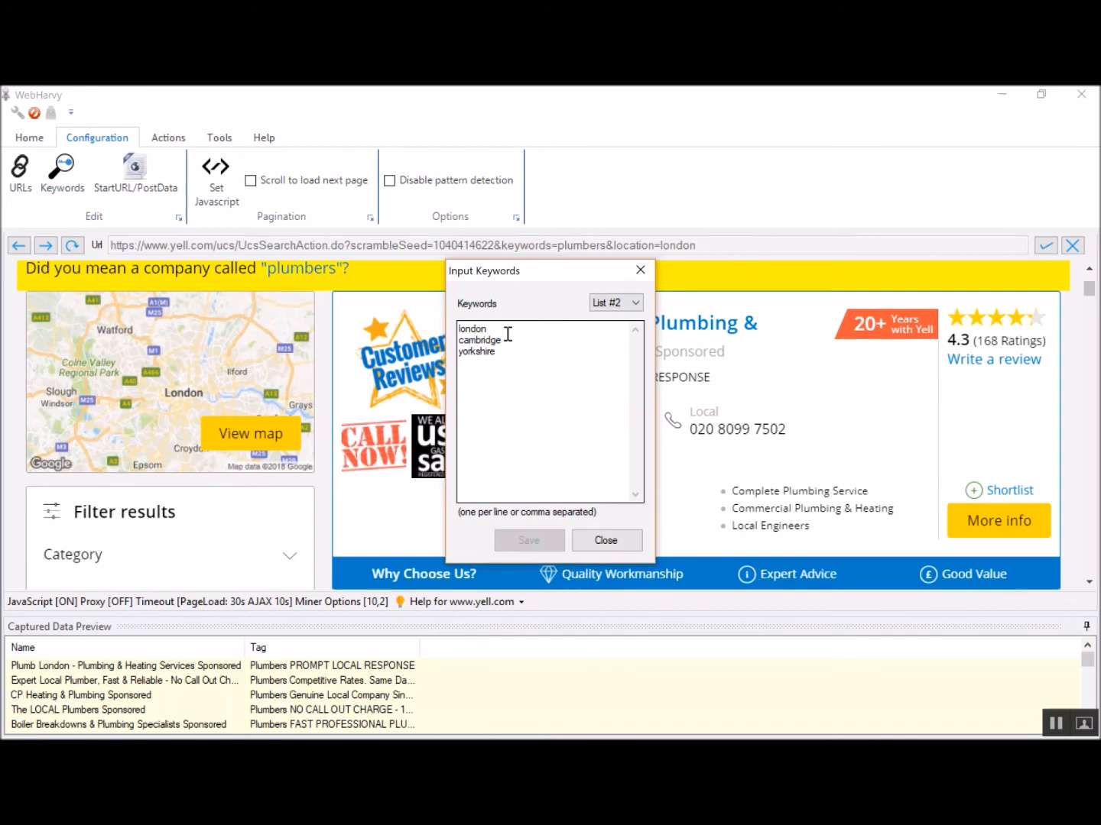
pyautogui.moveTo(530, 351)
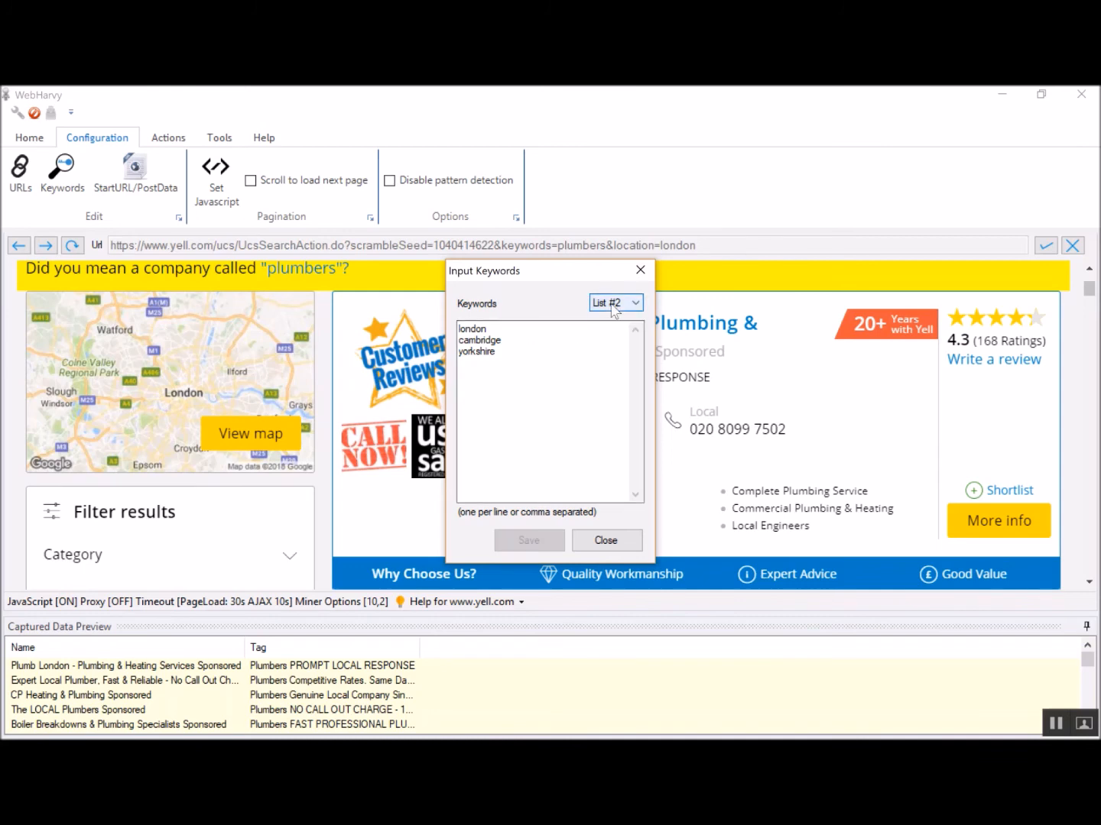
pyautogui.click(631, 303)
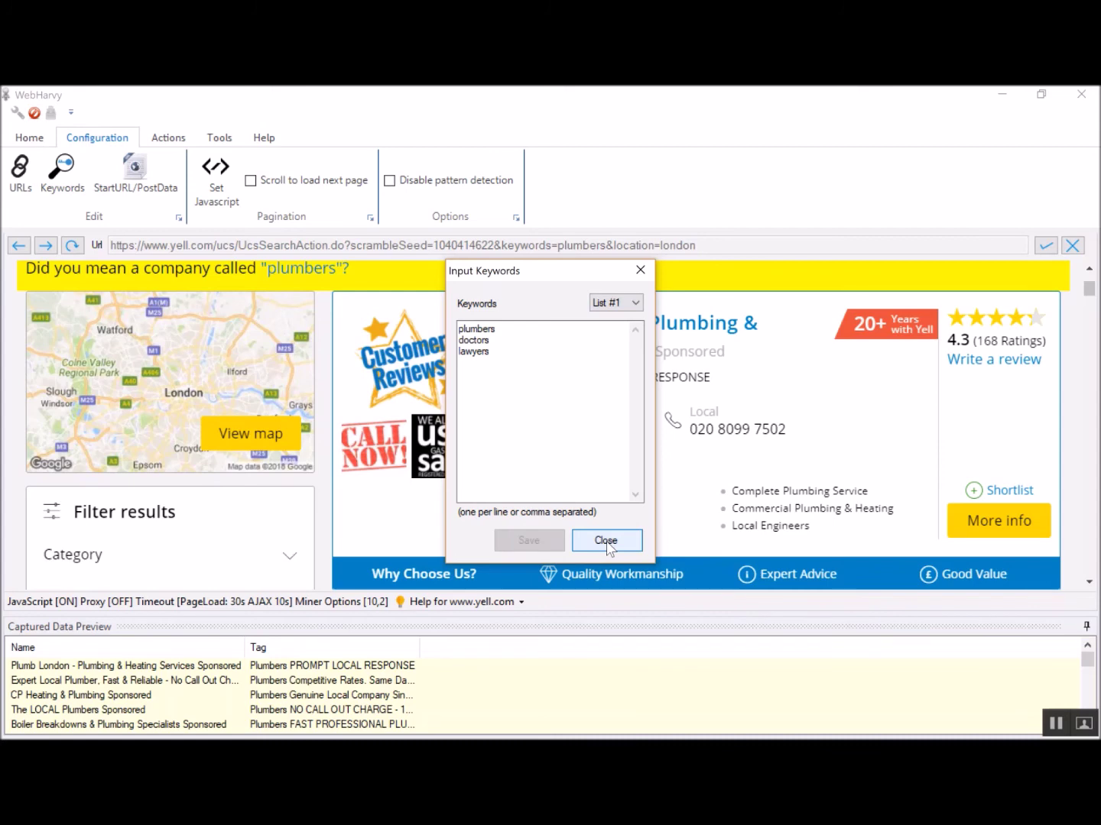
pyautogui.click(605, 540)
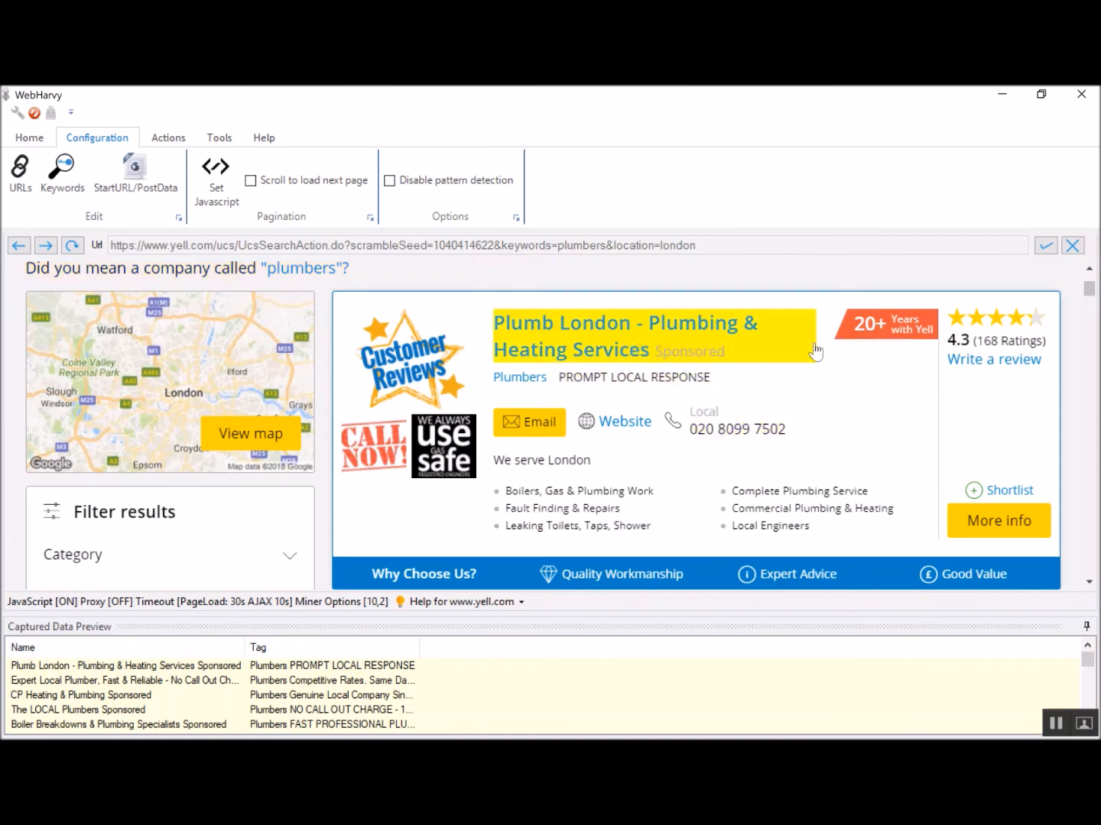
pyautogui.moveTo(814, 350)
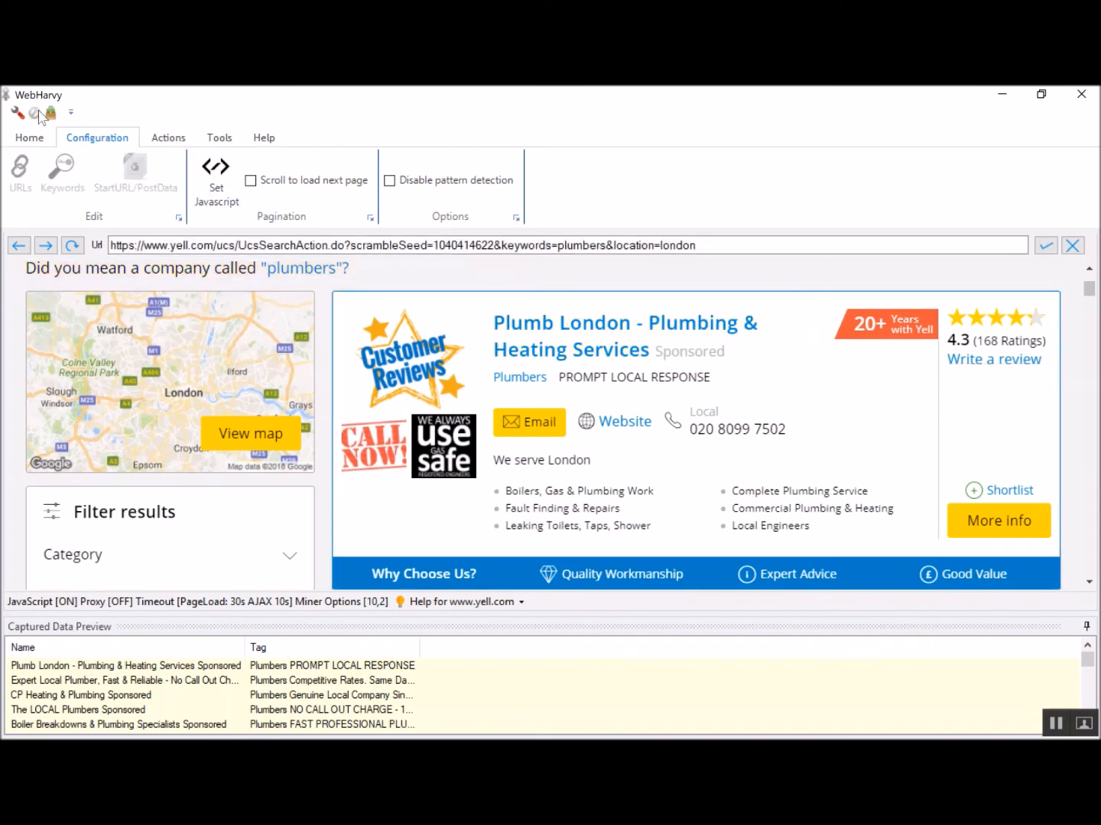
# Open Start-Mine from Home, then close the miner without mining.
pyautogui.click(29, 138)
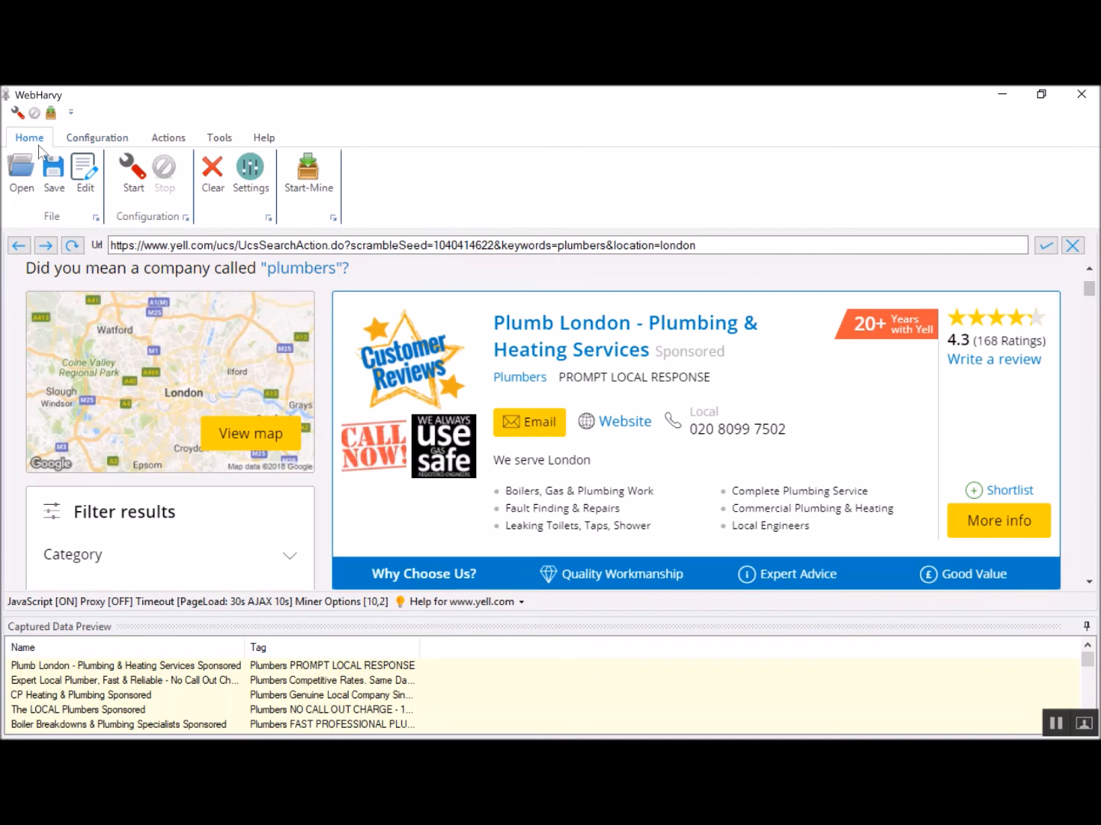
pyautogui.click(308, 169)
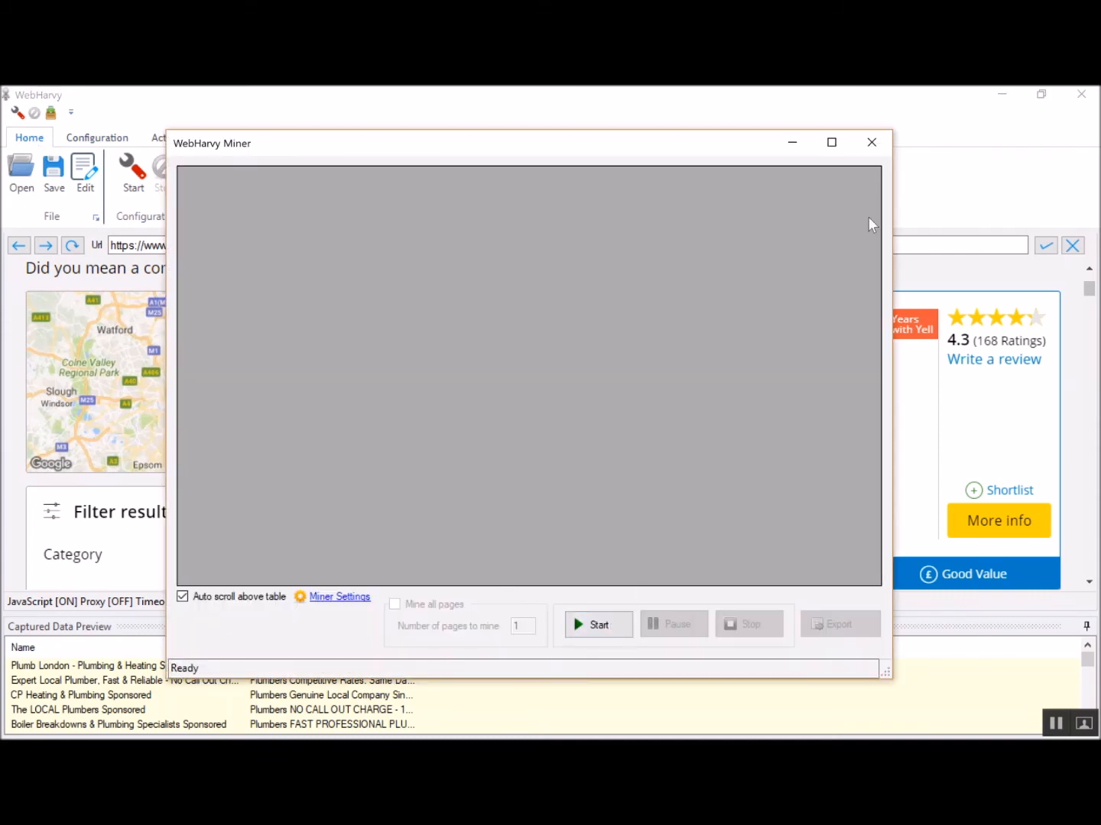
pyautogui.click(871, 142)
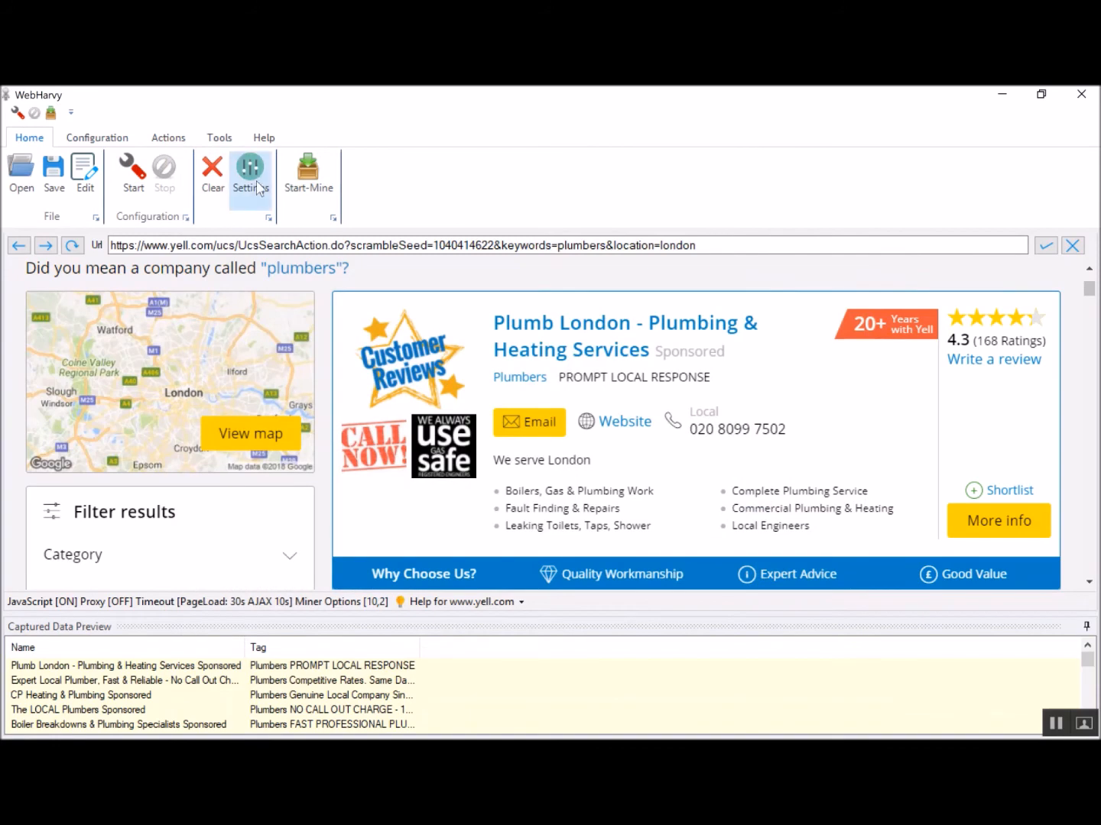
# Rename the Category/Keyword tagging column to 'Keyword' in Settings and apply.
pyautogui.click(249, 168)
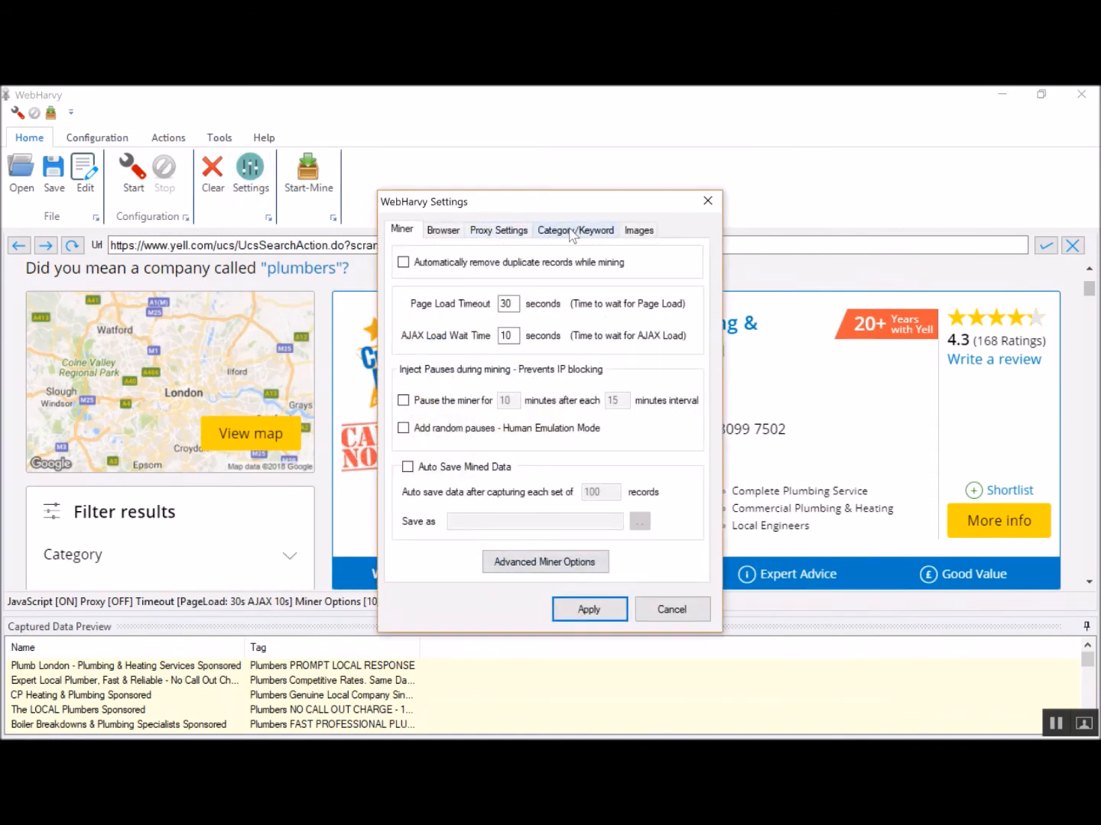
pyautogui.click(574, 230)
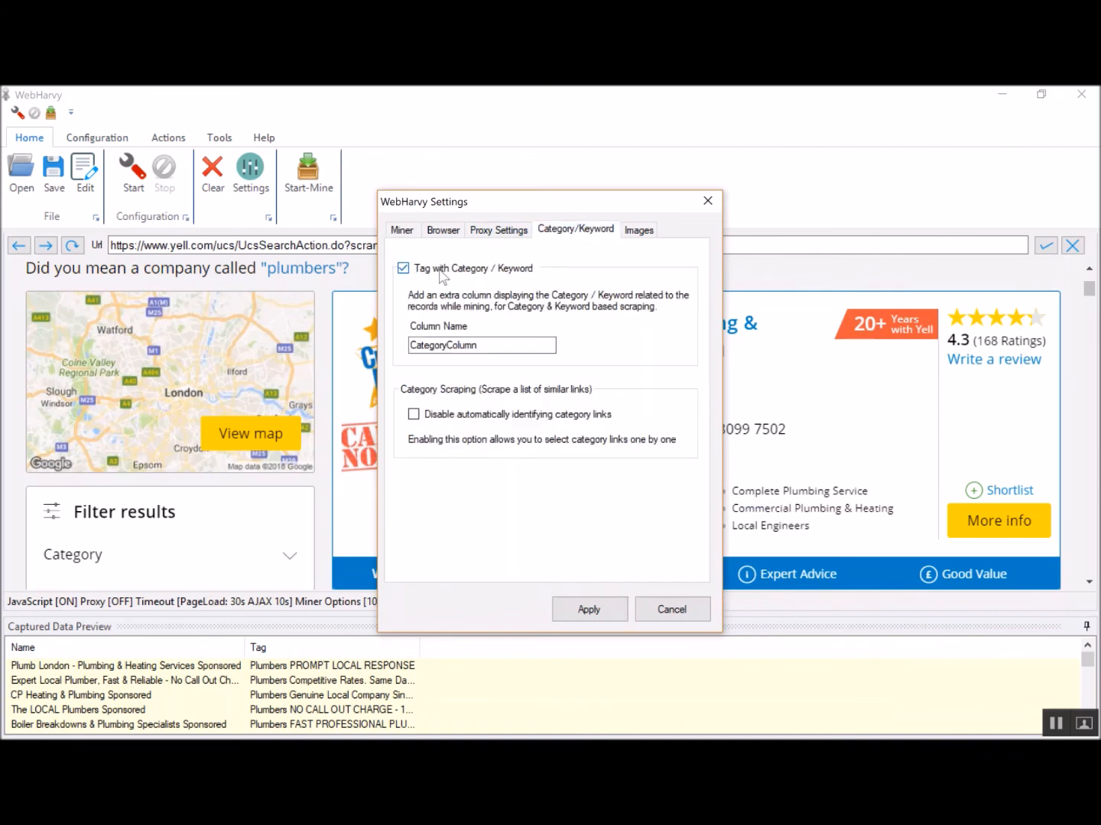
pyautogui.click(480, 345)
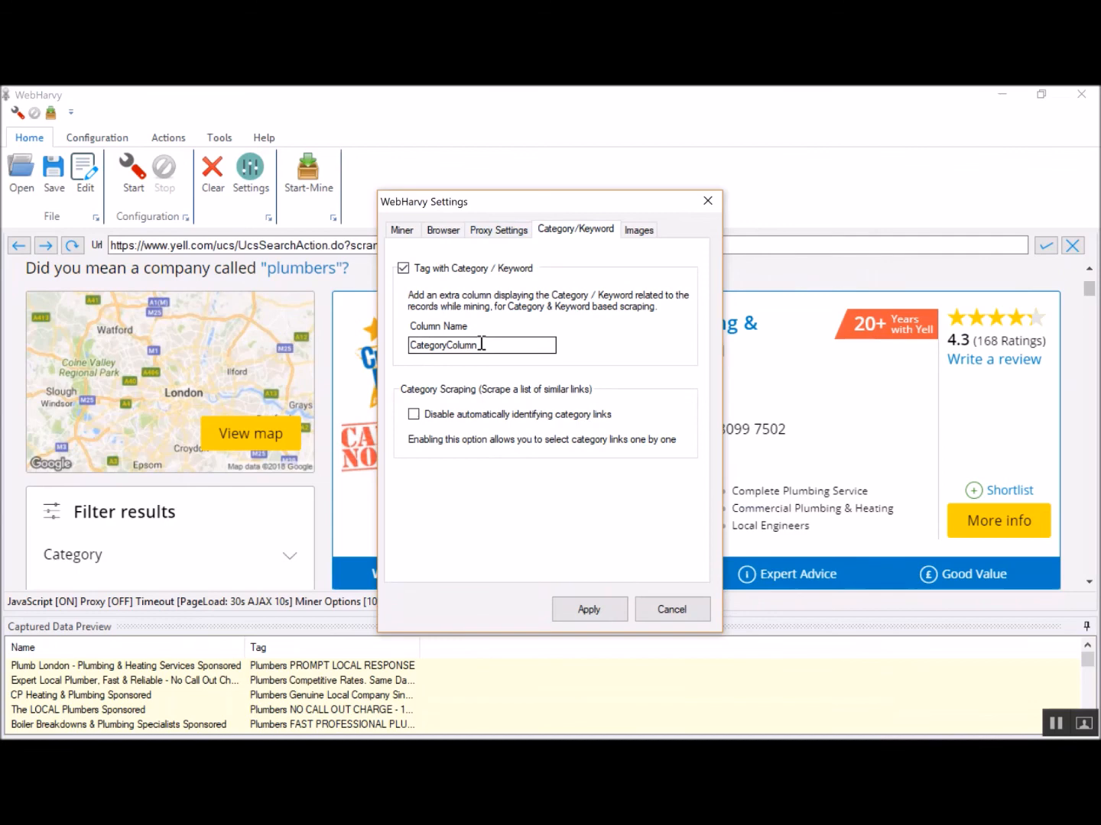
pyautogui.press('BackSpace')
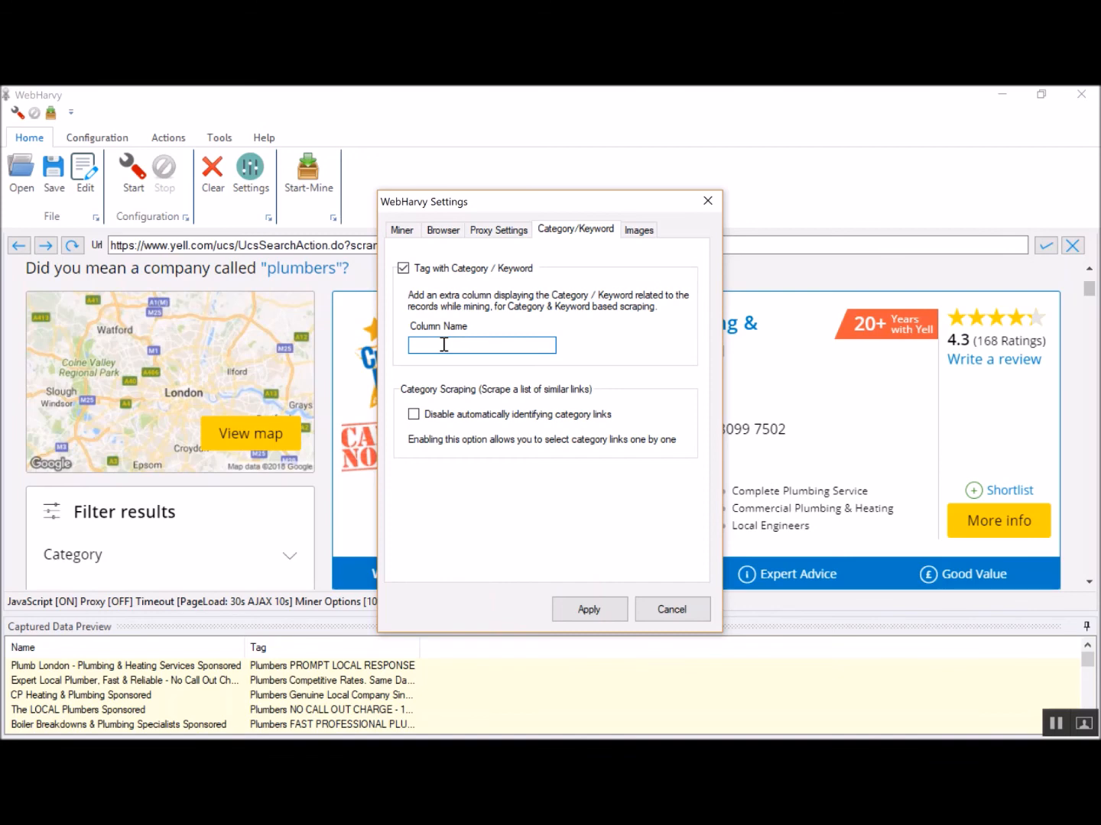
pyautogui.write('Keyword')
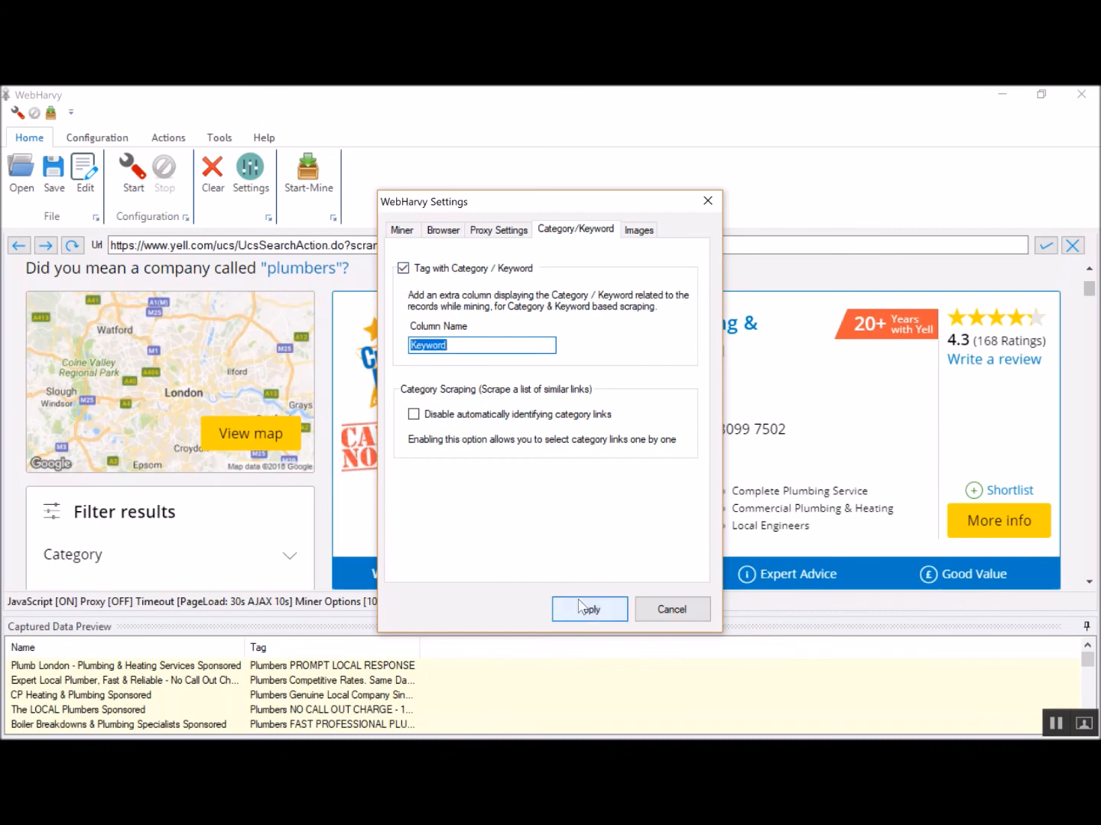
pyautogui.click(590, 609)
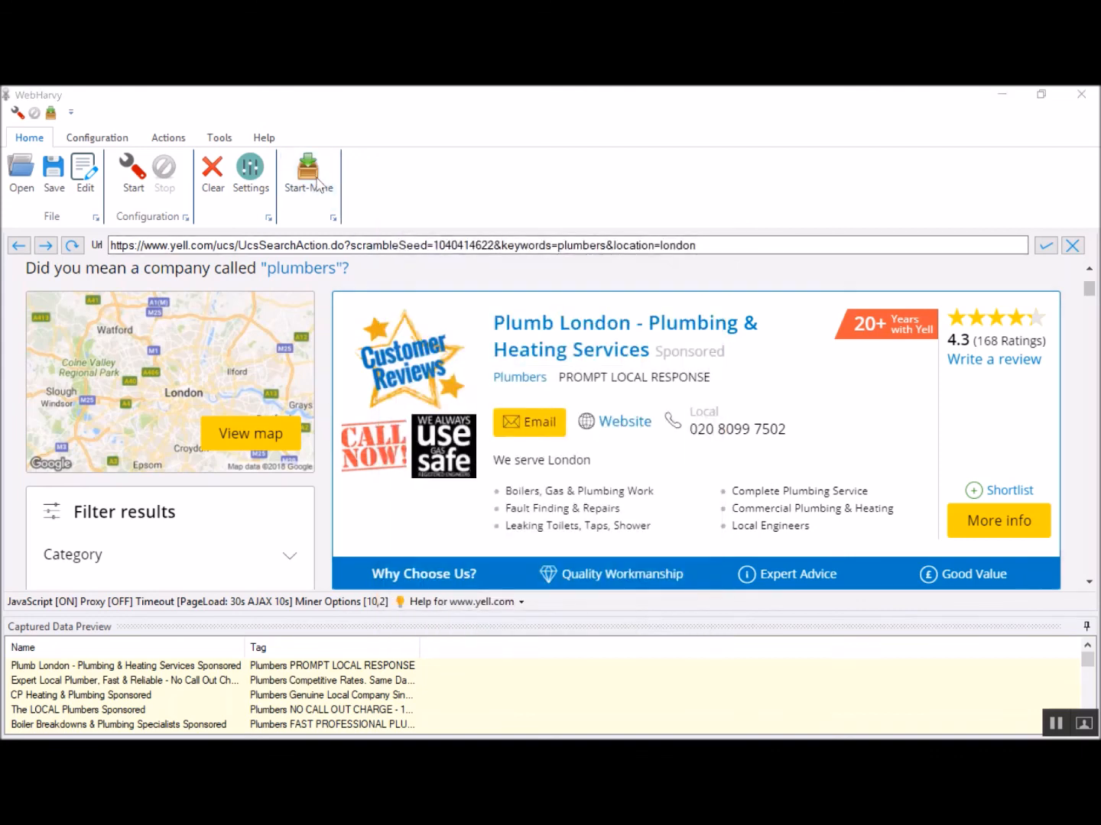
# Launch the miner and begin mining Yell.com listings into Name, Tag and Keyword columns.
pyautogui.click(308, 168)
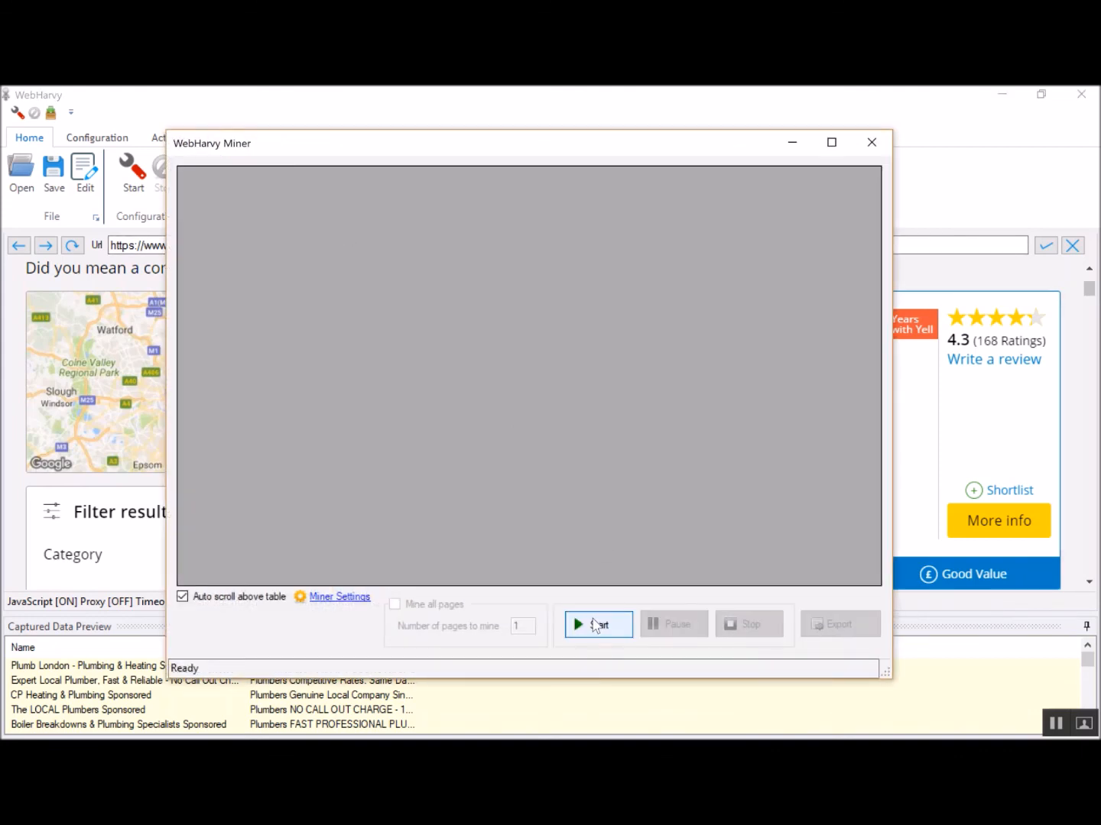
pyautogui.click(596, 624)
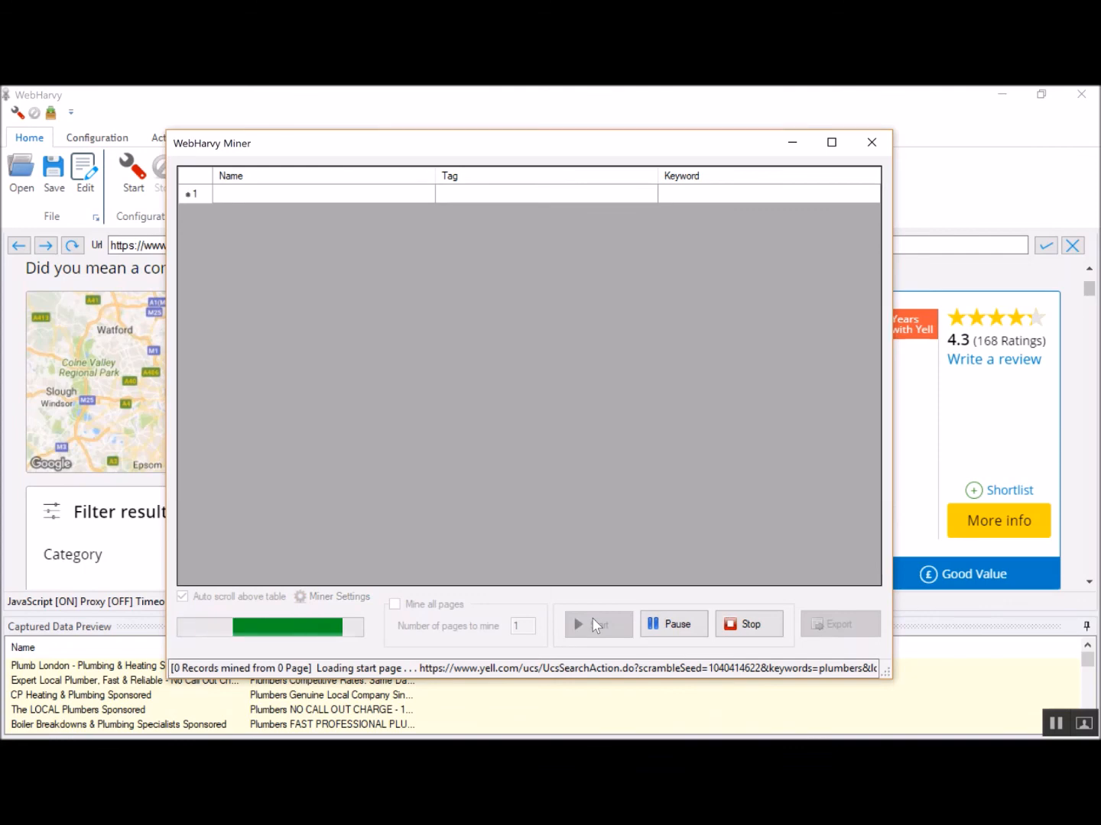